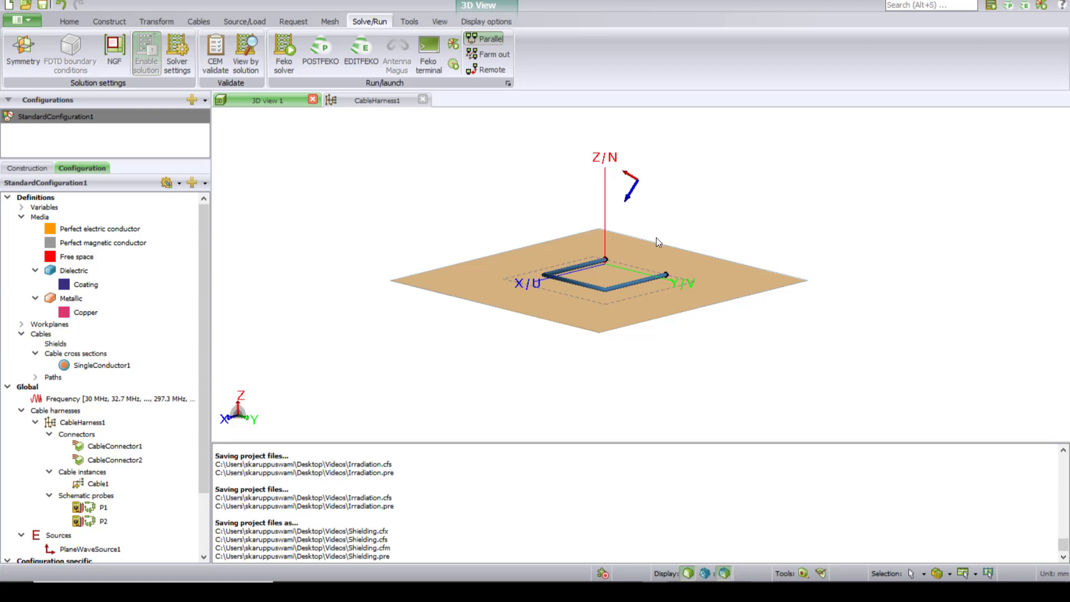
mouse_move(642, 236)
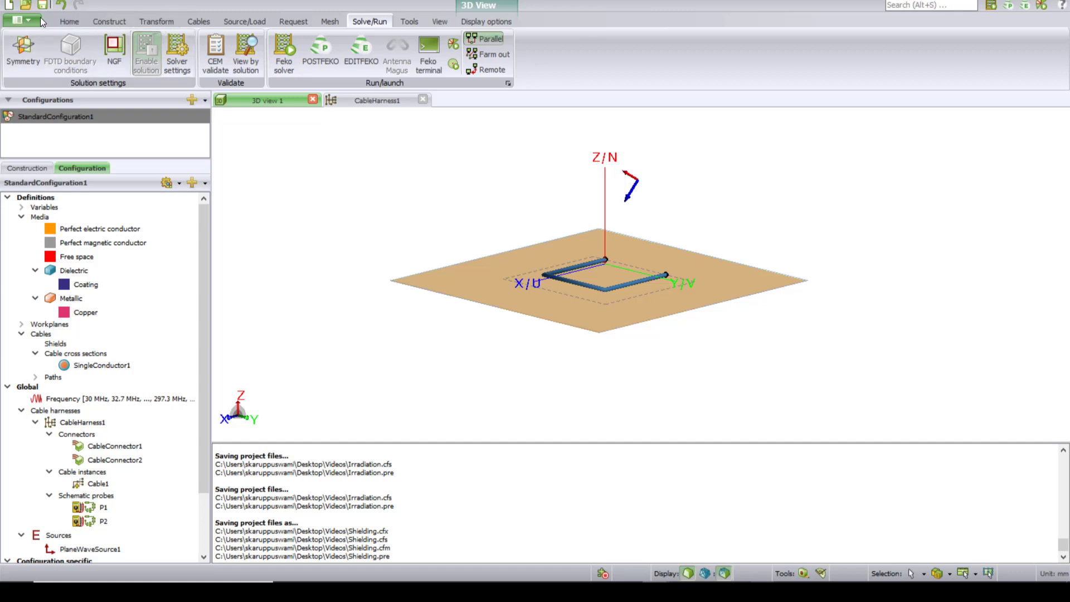
Step: Start a cable shield definition using the solid Schelkunoff method
left_click(23, 20)
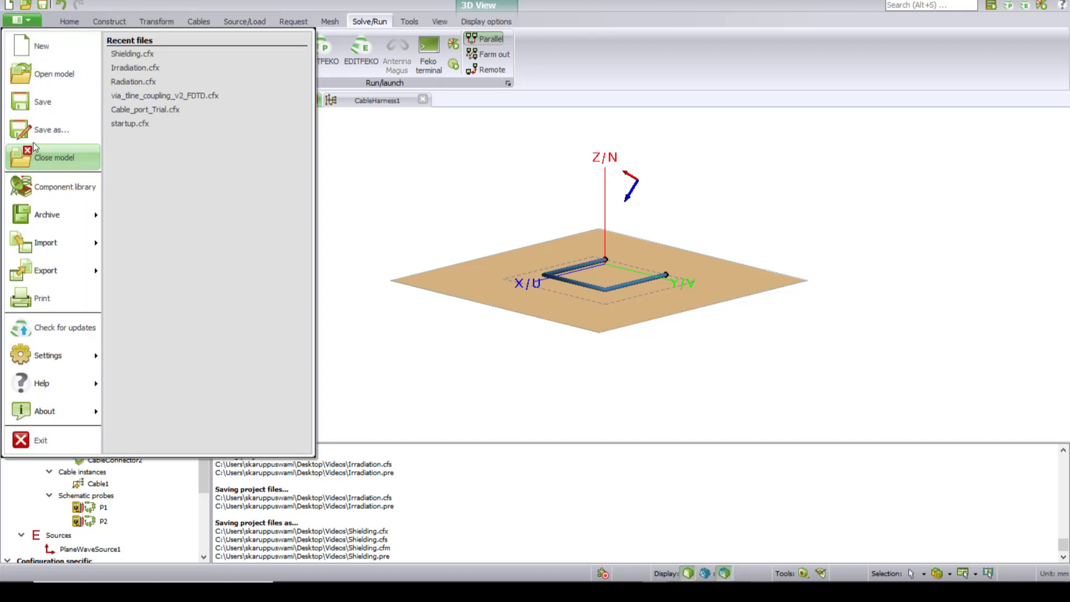
mouse_move(48, 129)
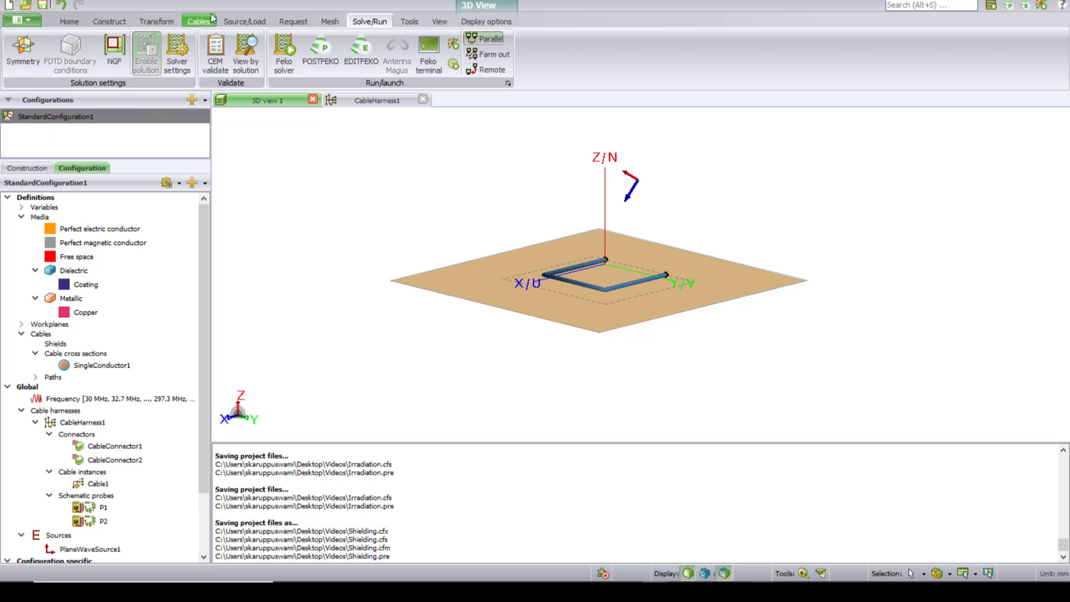
left_click(199, 21)
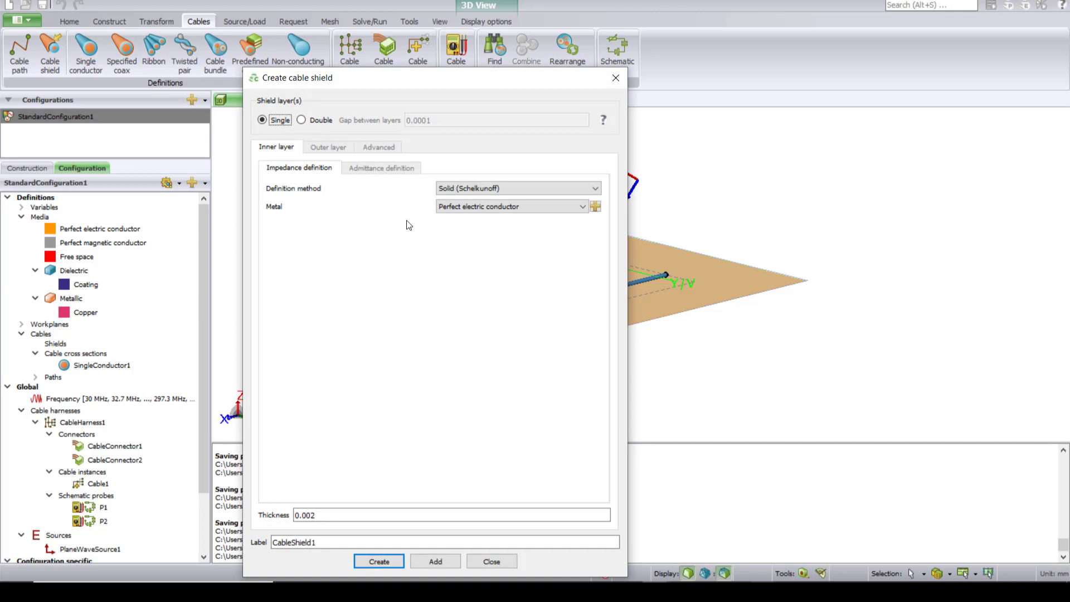
left_click(518, 188)
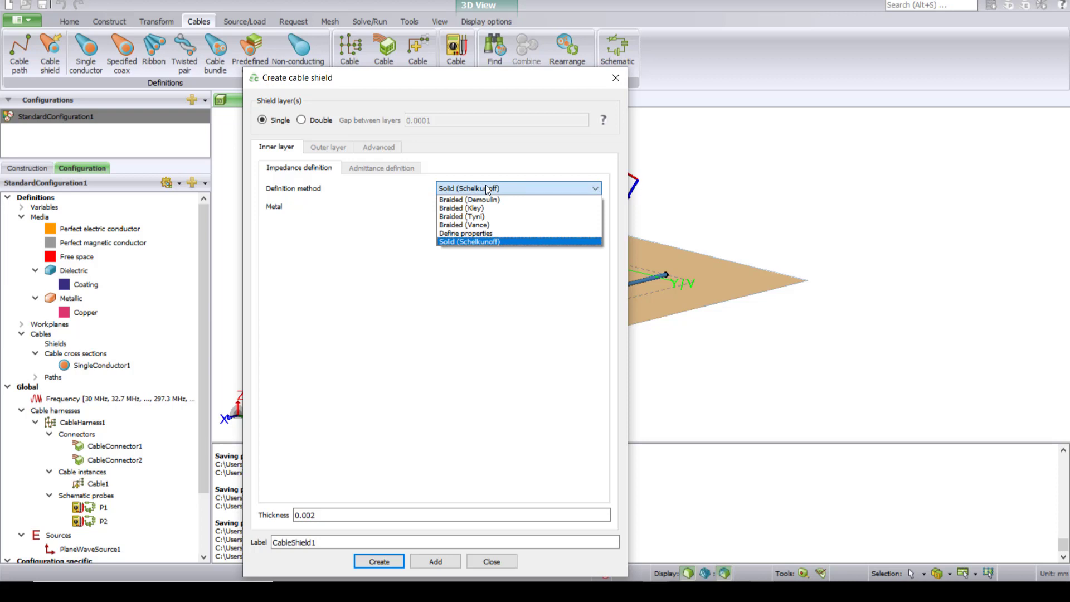
left_click(468, 242)
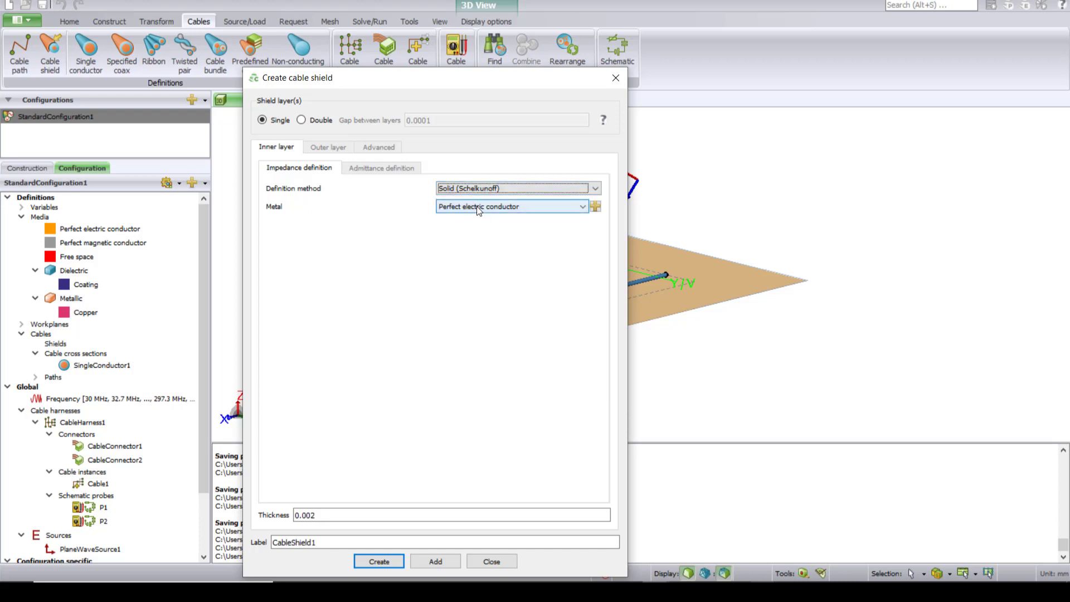
Step: Make the shield copper with thickness 0.1 and create CableShield1
left_click(511, 207)
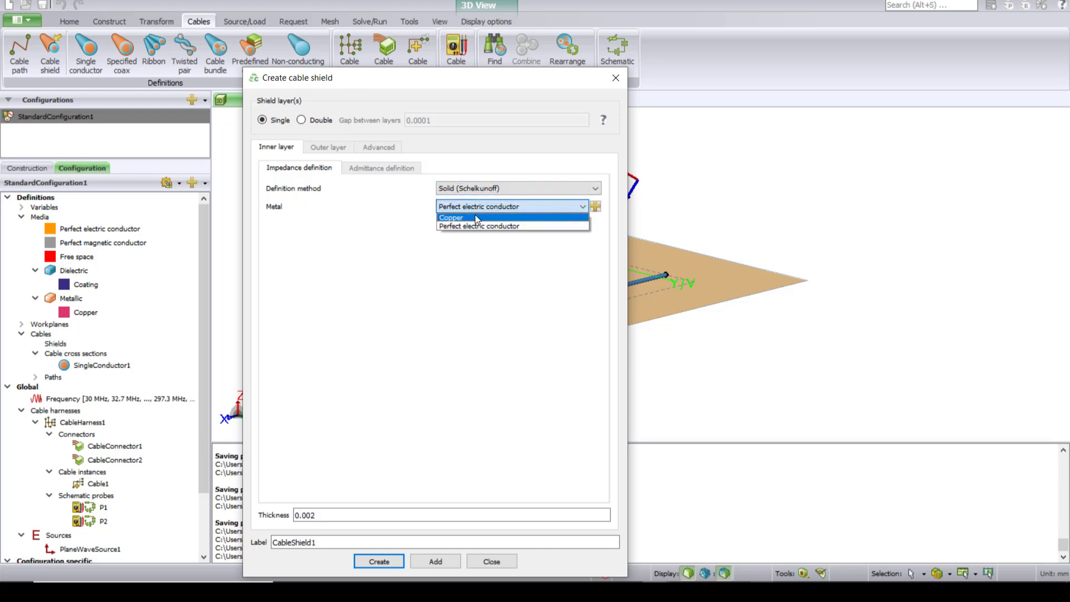
left_click(450, 217)
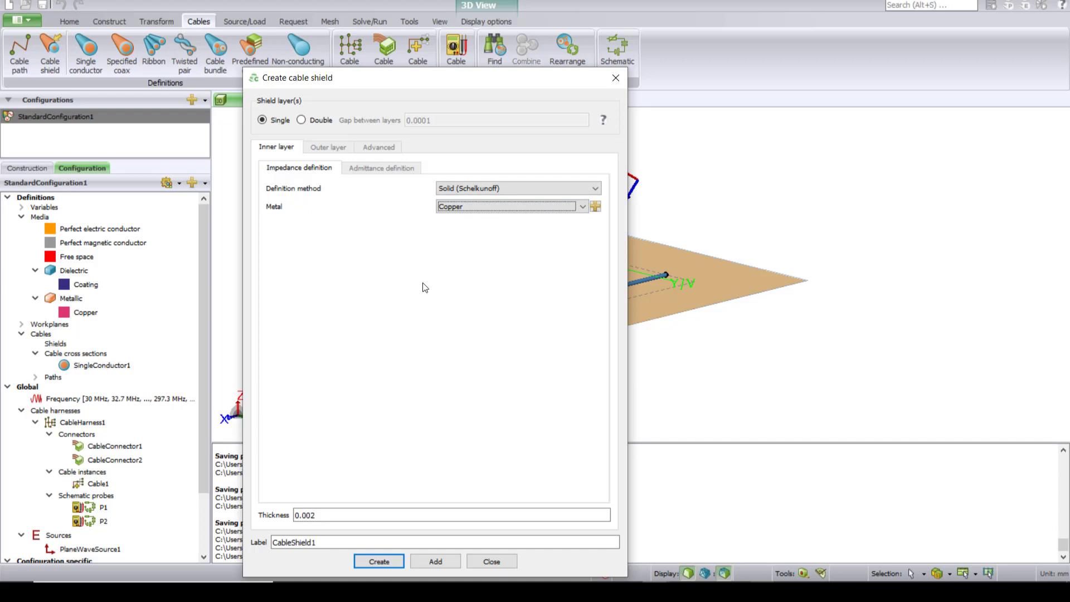
mouse_move(450, 412)
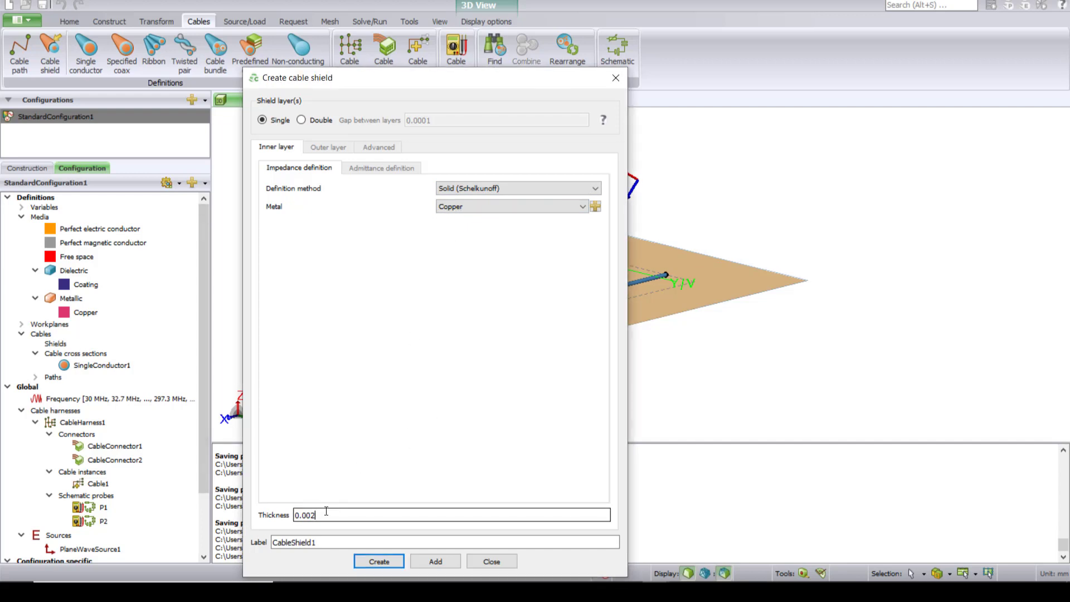
type("0.1")
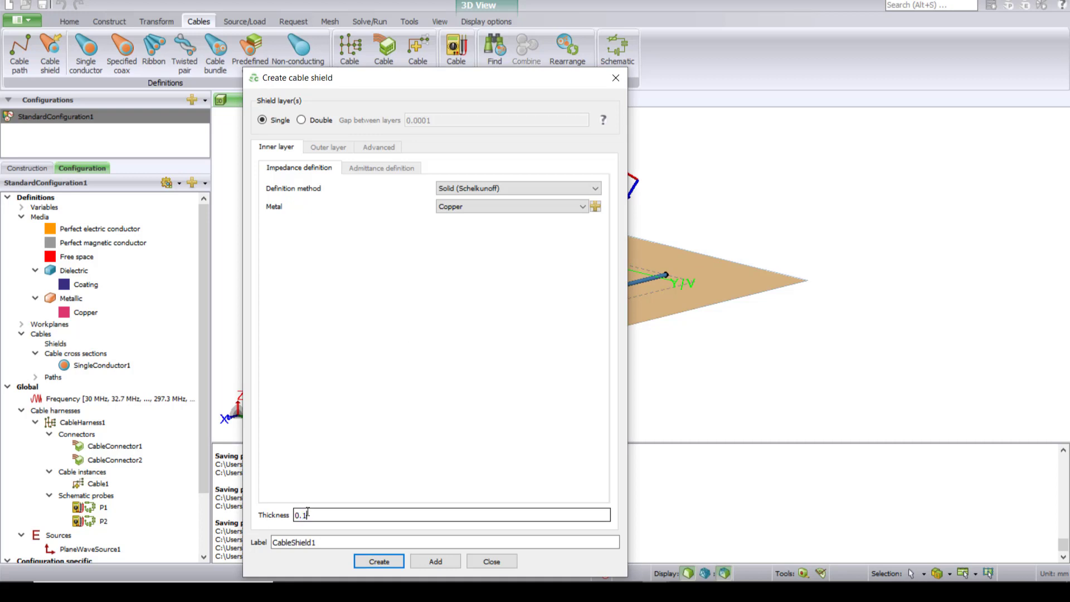
left_click(378, 560)
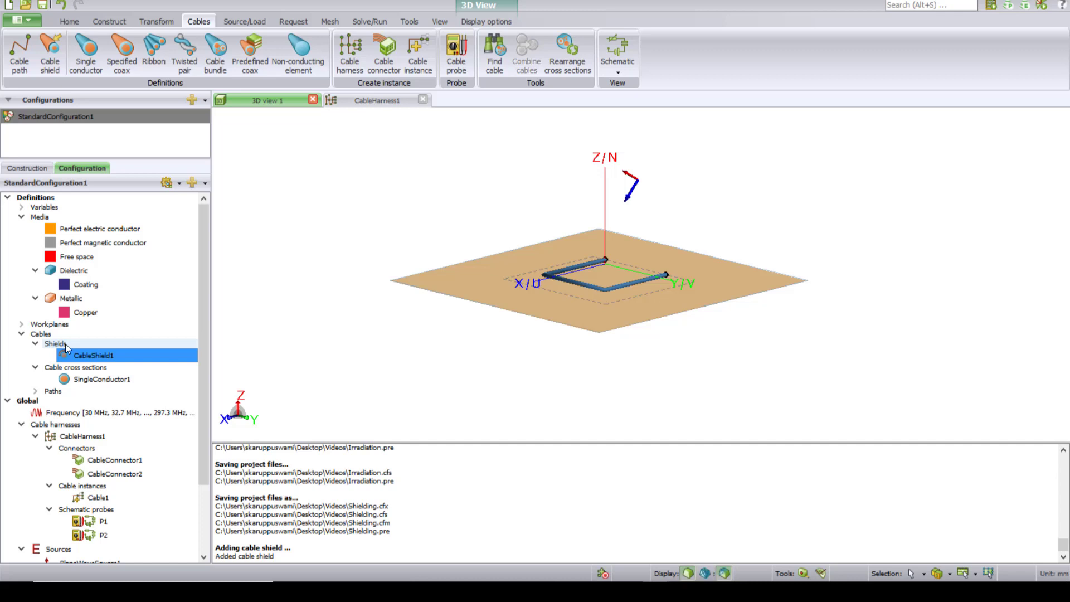
mouse_move(61, 350)
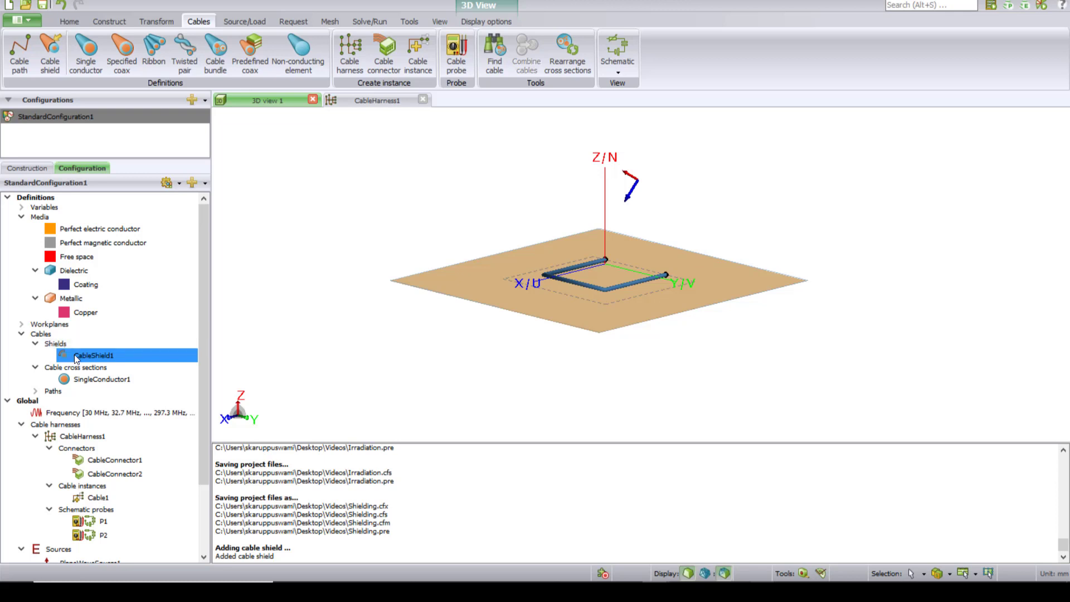
Step: Begin a new cable bundle reduced to a single SingleConductor1 conductor
left_click(103, 379)
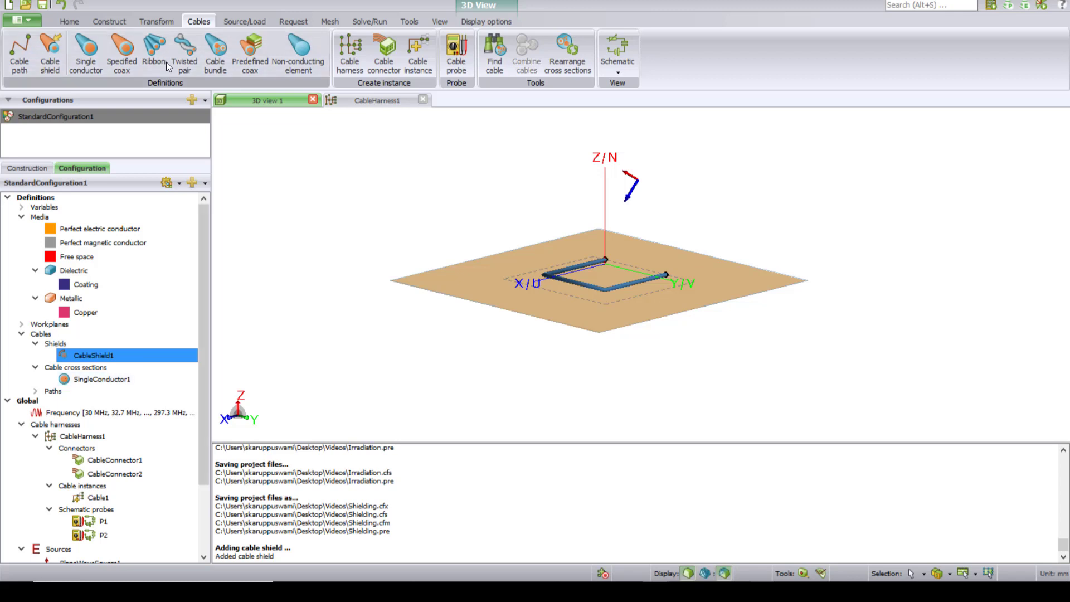
left_click(215, 53)
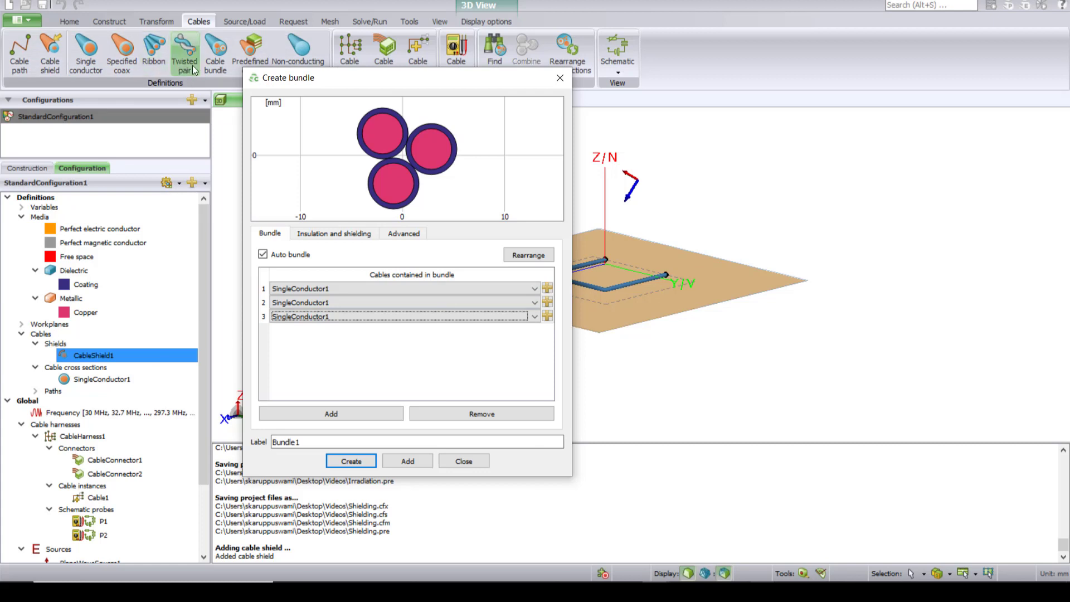
mouse_move(111, 81)
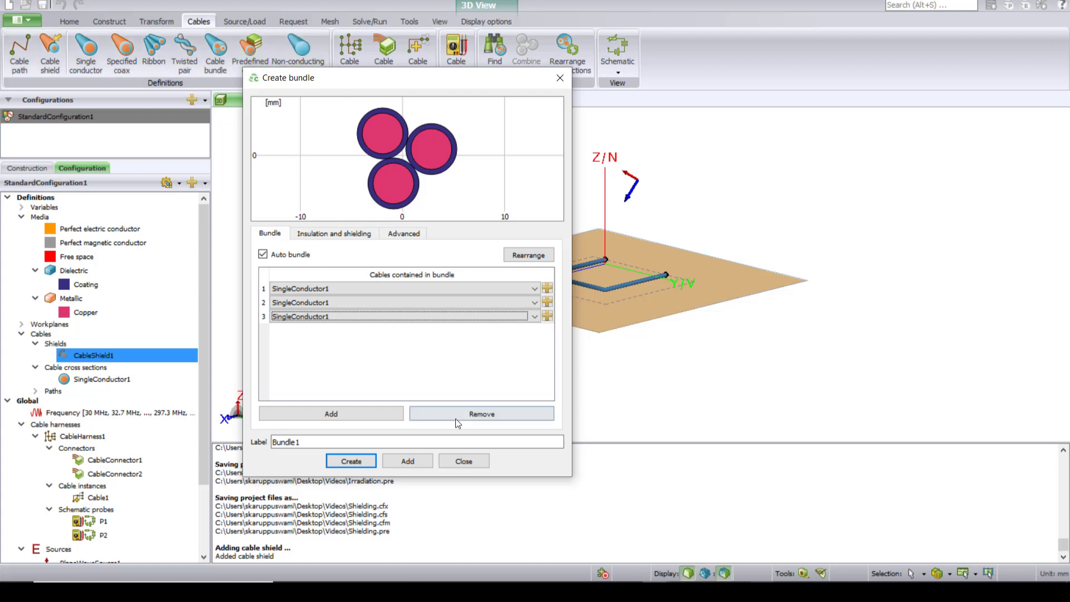
left_click(482, 414)
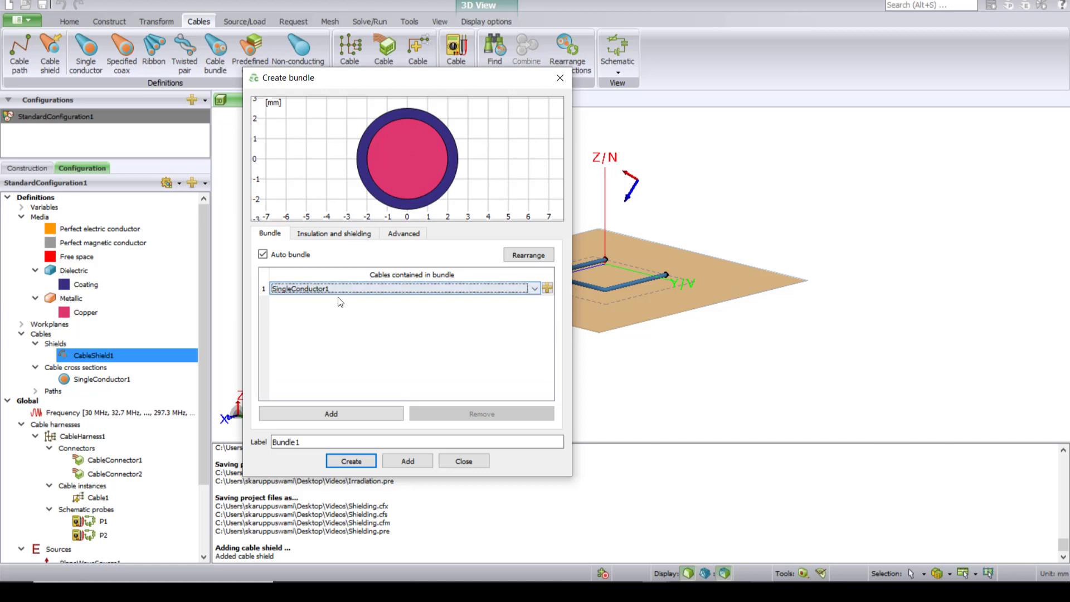
Step: Make the bundle shielded with CableShield1, dielectric filled with Coating, and create Bundle1
left_click(333, 233)
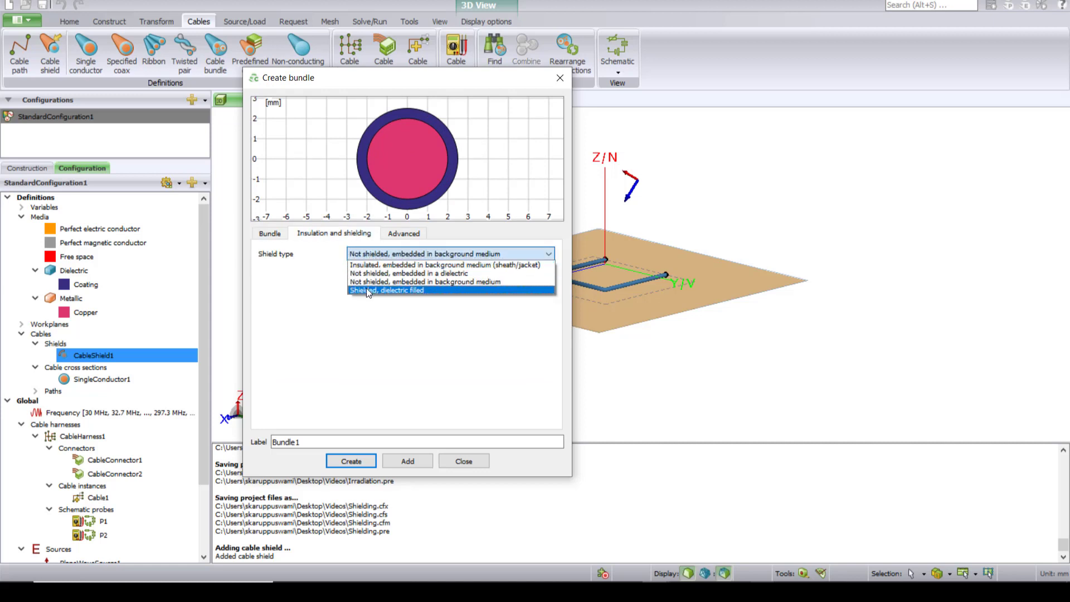
left_click(387, 290)
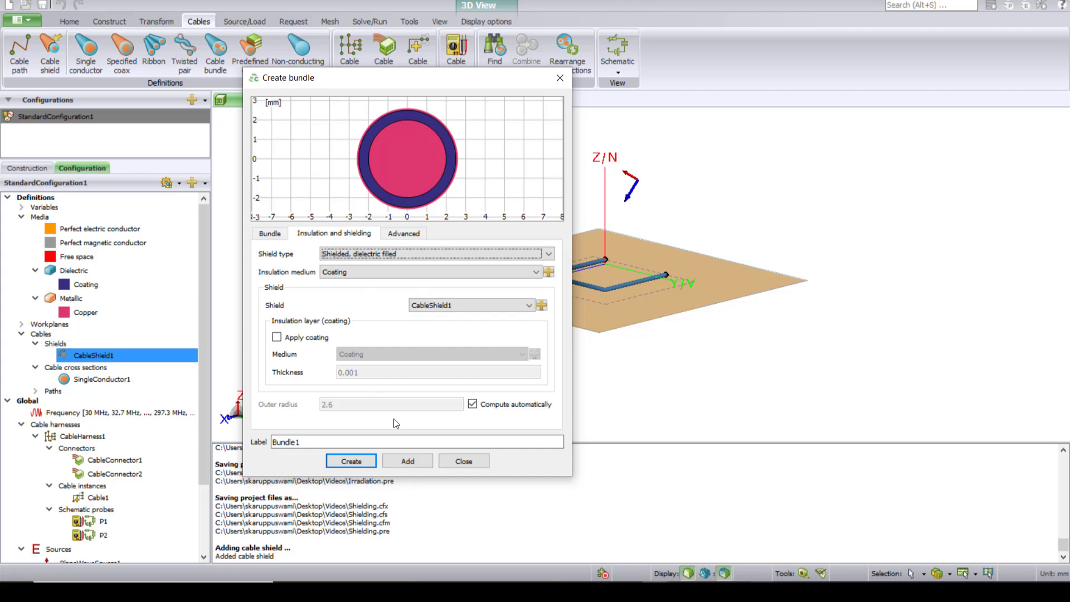
left_click(350, 460)
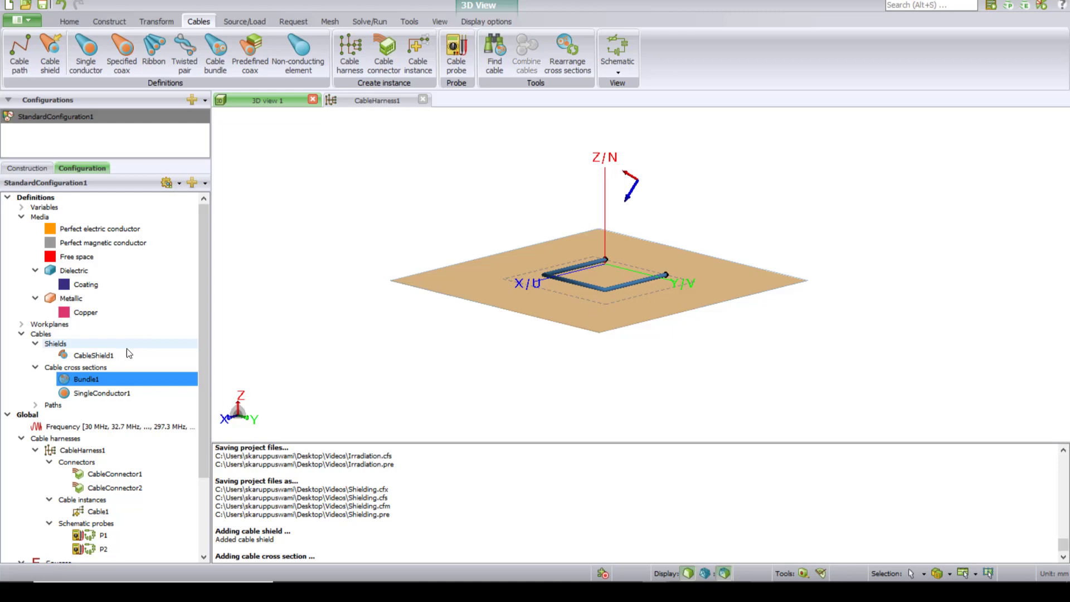
double_click(86, 379)
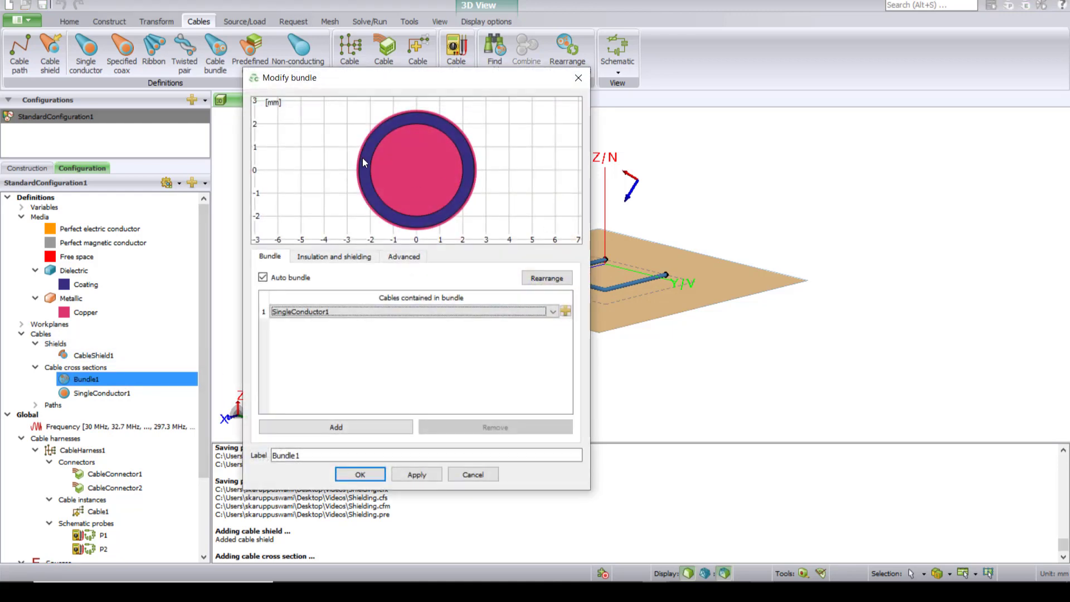
mouse_move(354, 174)
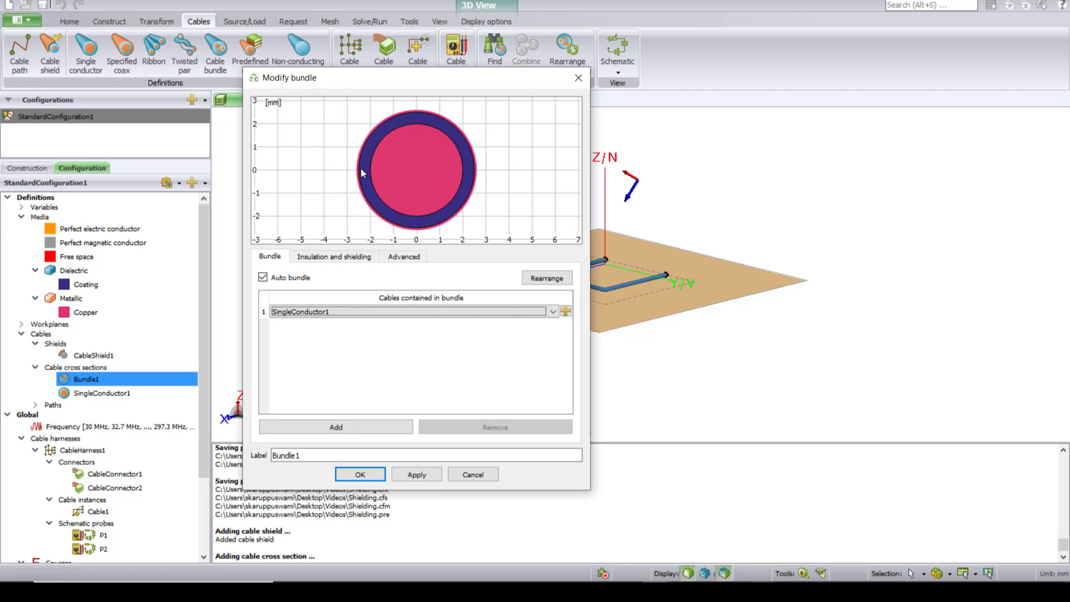
mouse_move(372, 197)
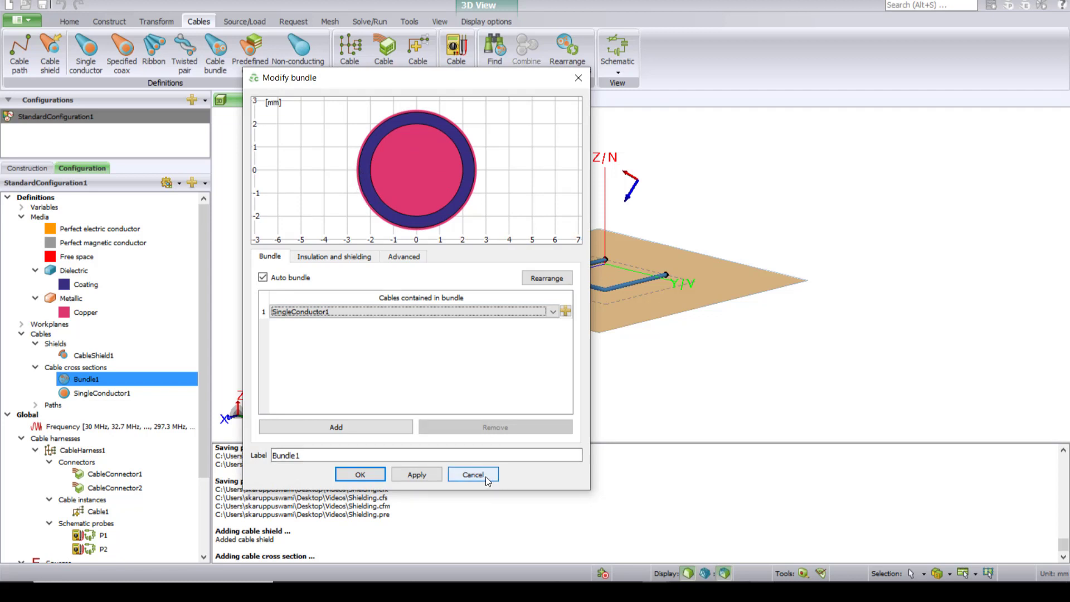
left_click(473, 475)
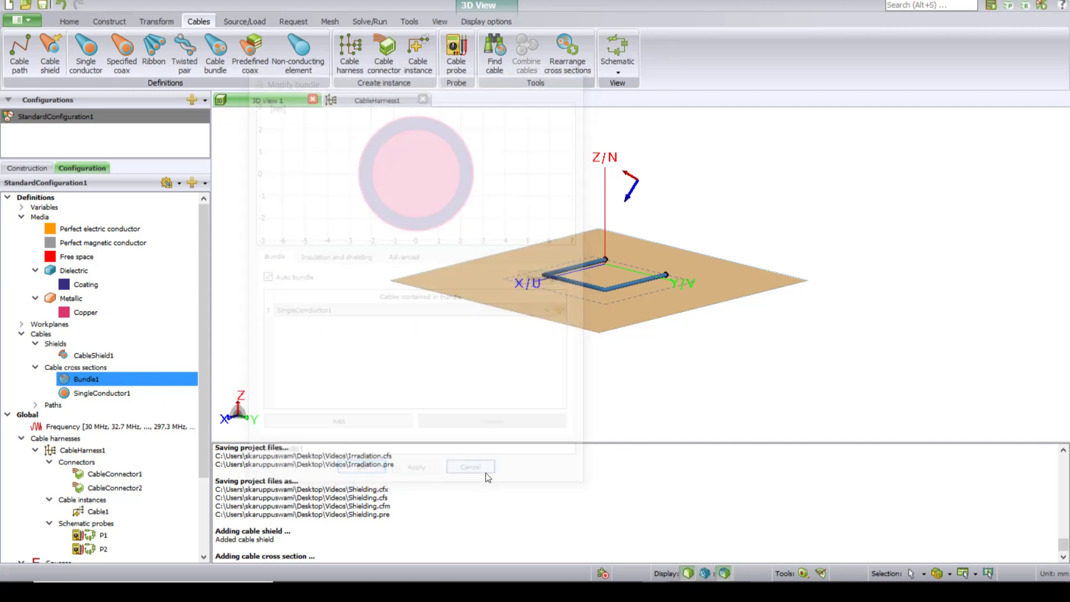
left_click(471, 467)
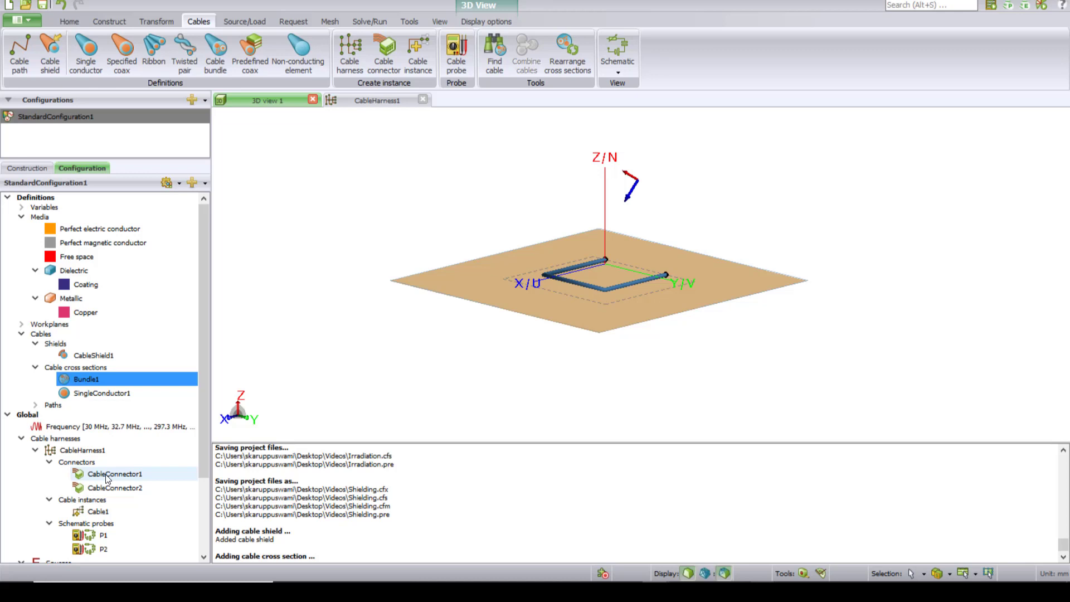
Step: Add a second pin, Pin2, to CableConnector1's housing pin table
double_click(114, 474)
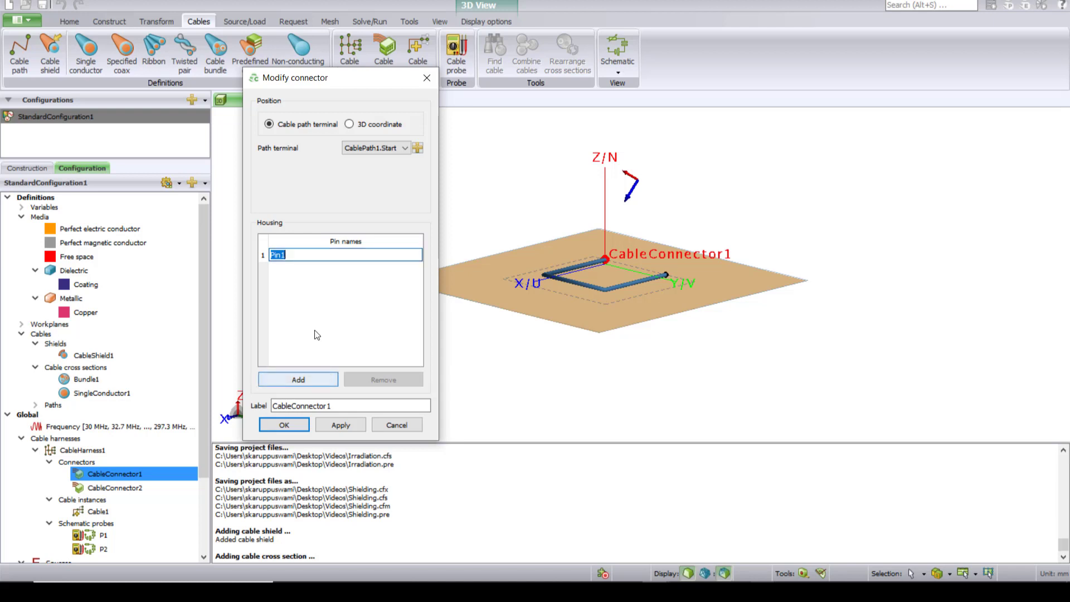
left_click(298, 379)
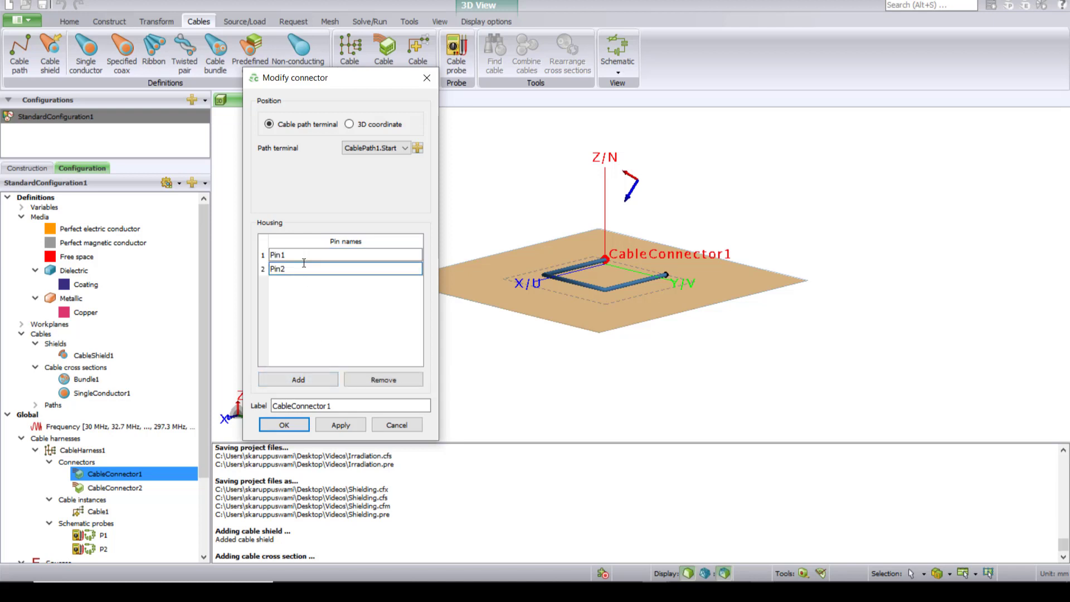
left_click(308, 255)
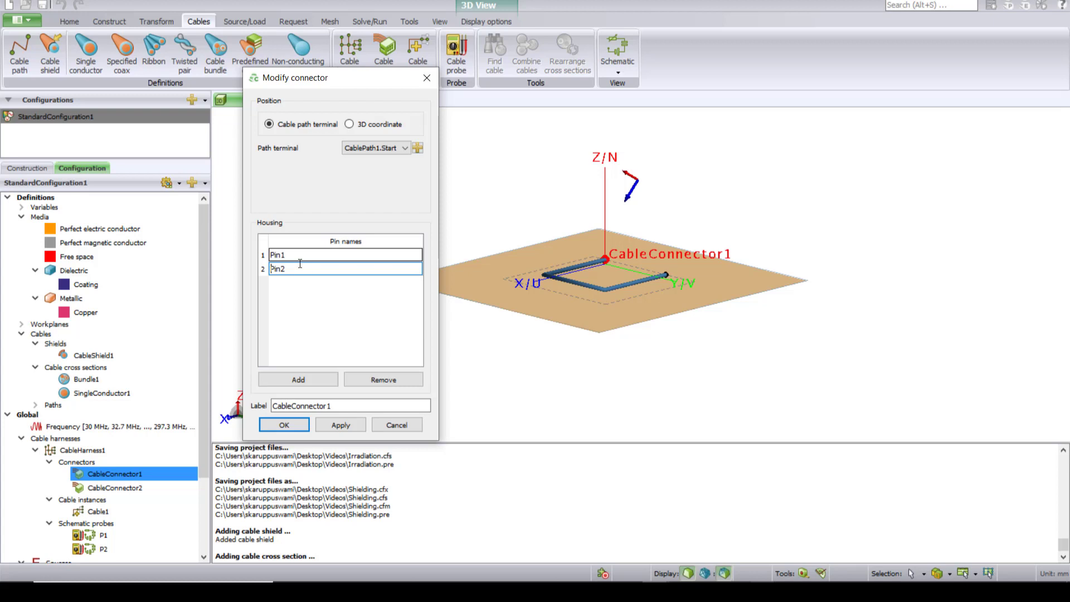
left_click(345, 268)
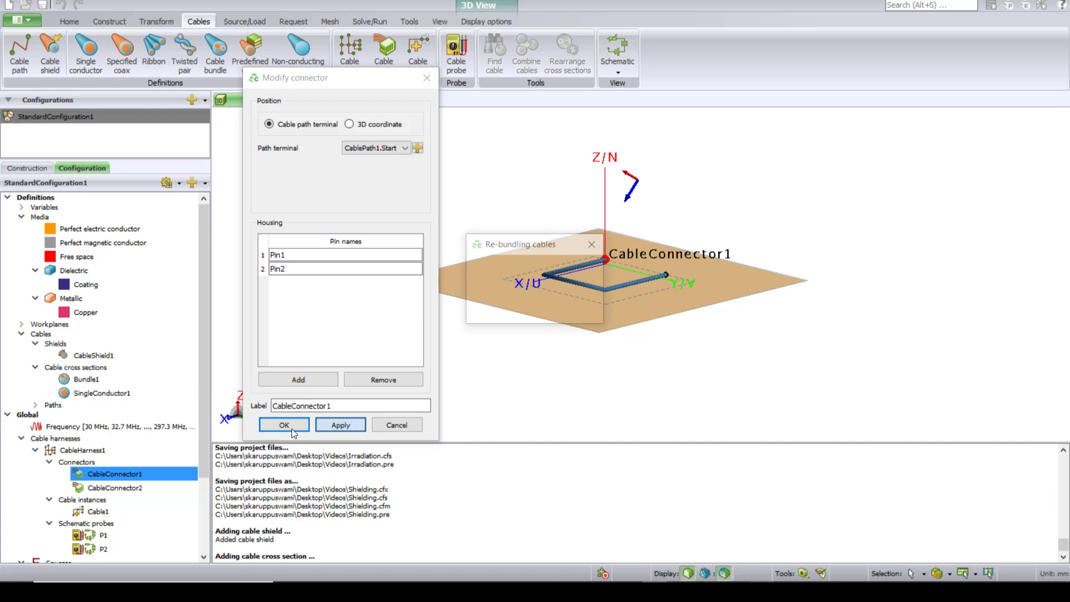
left_click(283, 425)
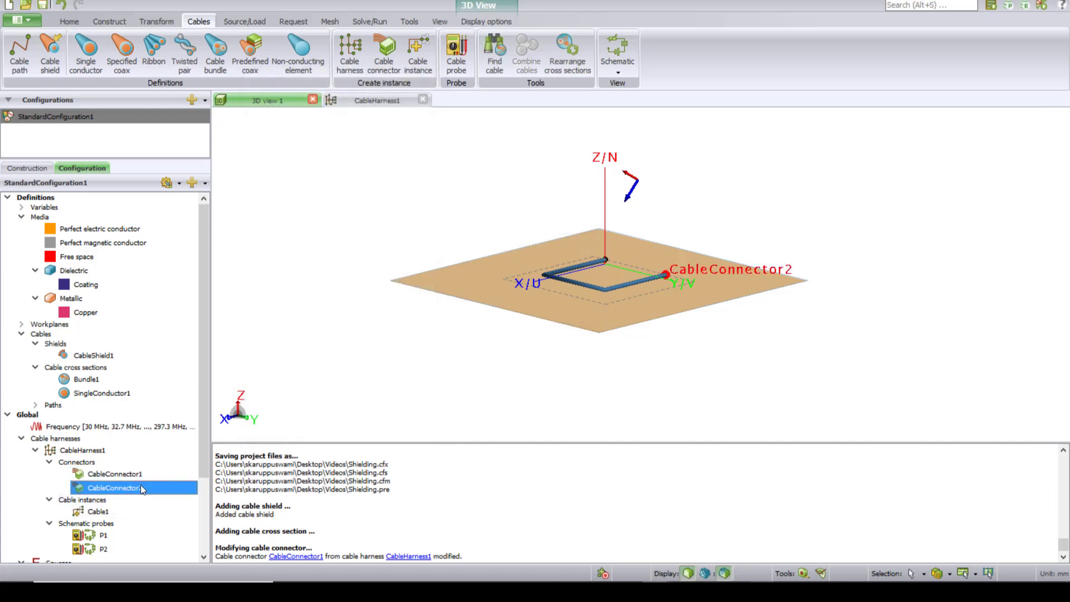
Step: Add Pin2 to CableConnector2 as well and confirm the change
double_click(115, 487)
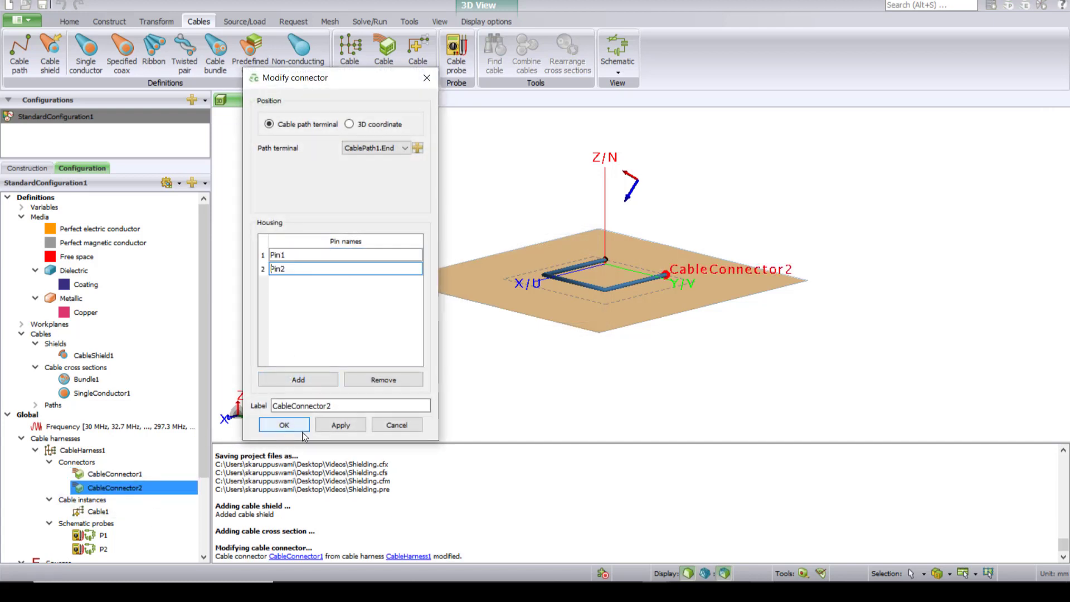
left_click(283, 424)
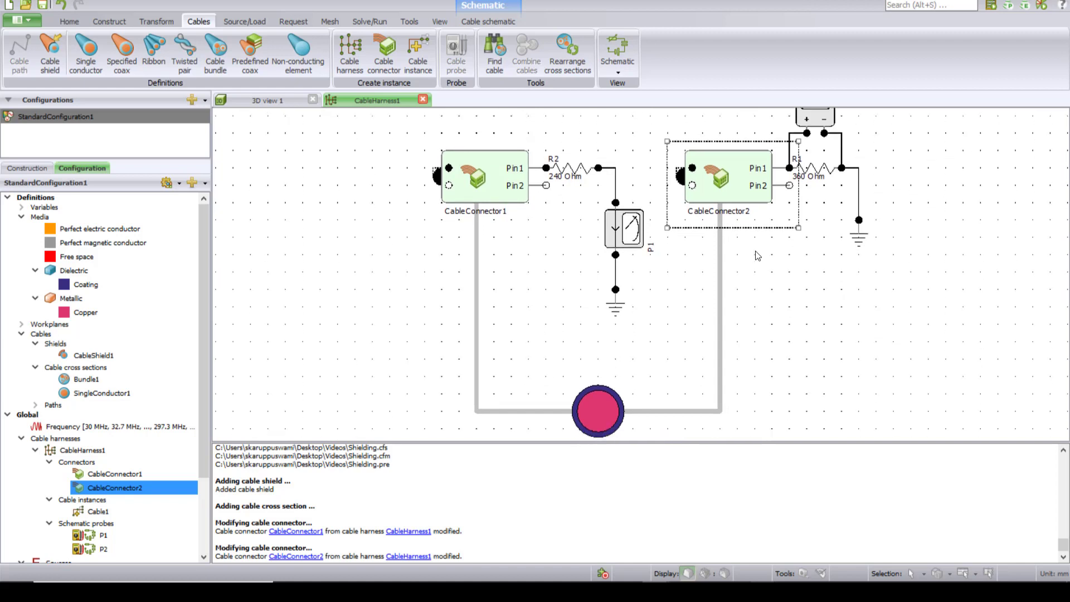
mouse_move(580, 401)
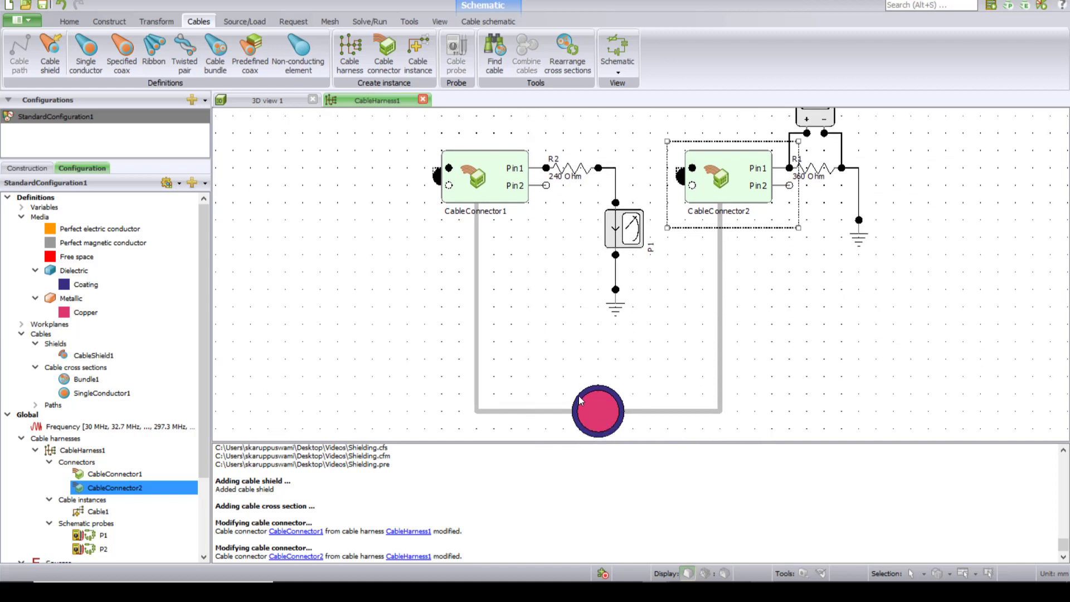
mouse_move(577, 389)
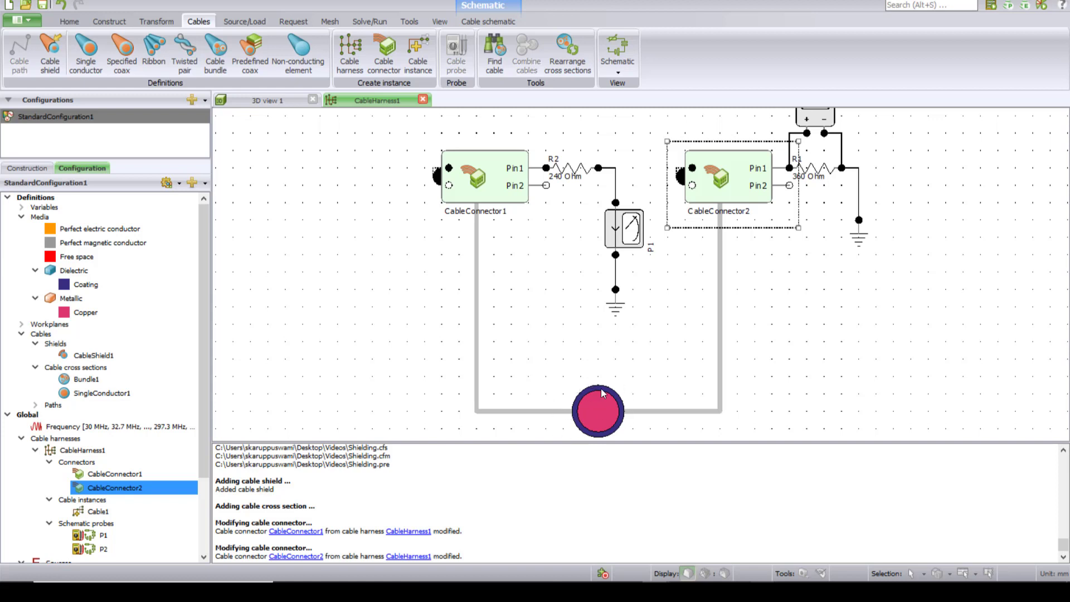
mouse_move(677, 396)
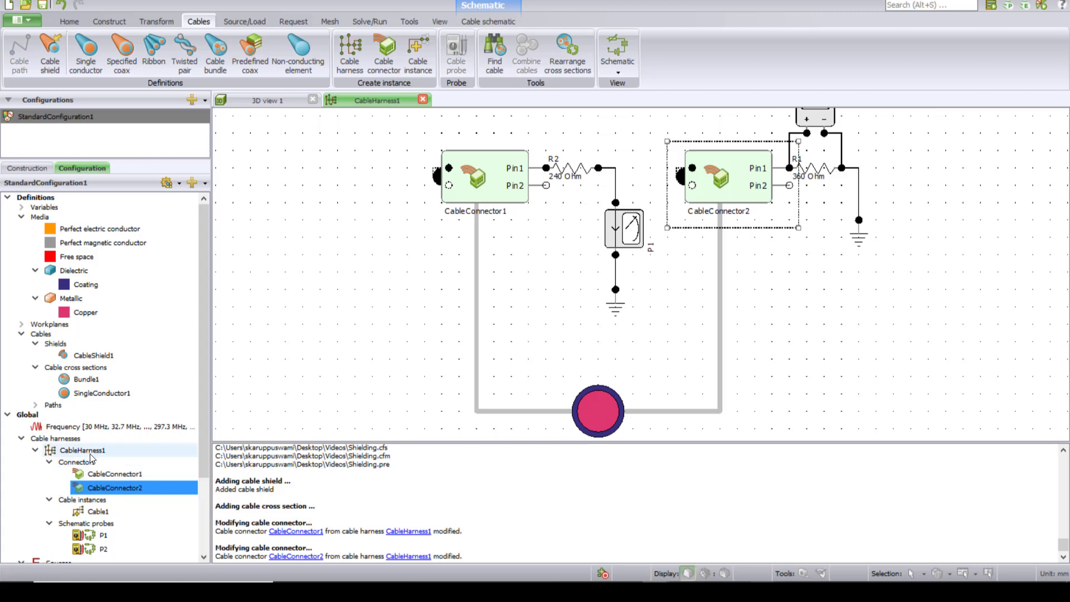
Step: Set Cable1's type to Bundle1 and route Signal2 from Pin2 to Pin2
double_click(97, 512)
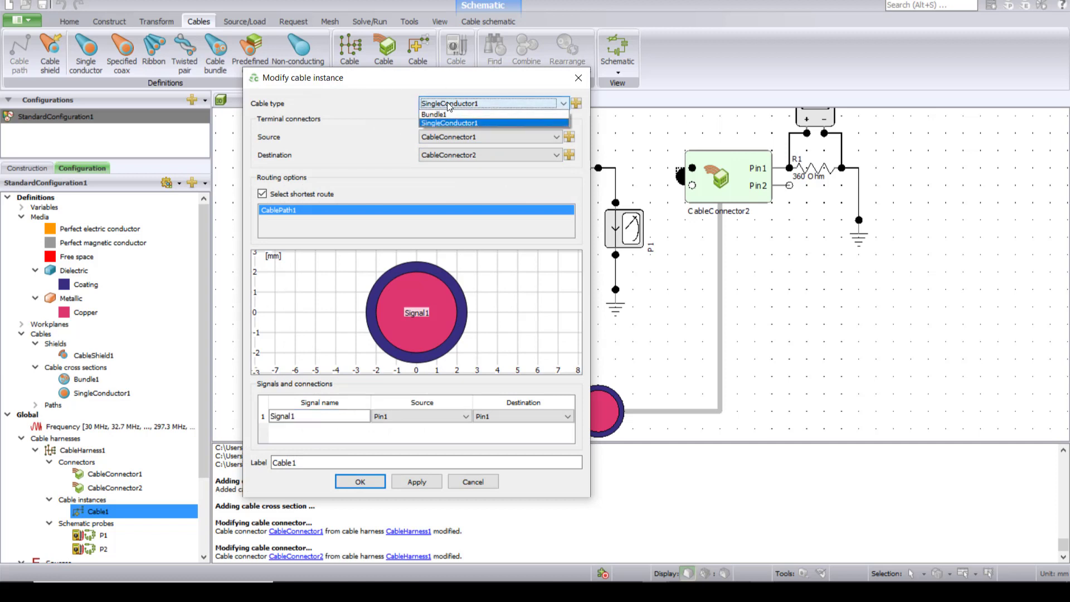
left_click(433, 114)
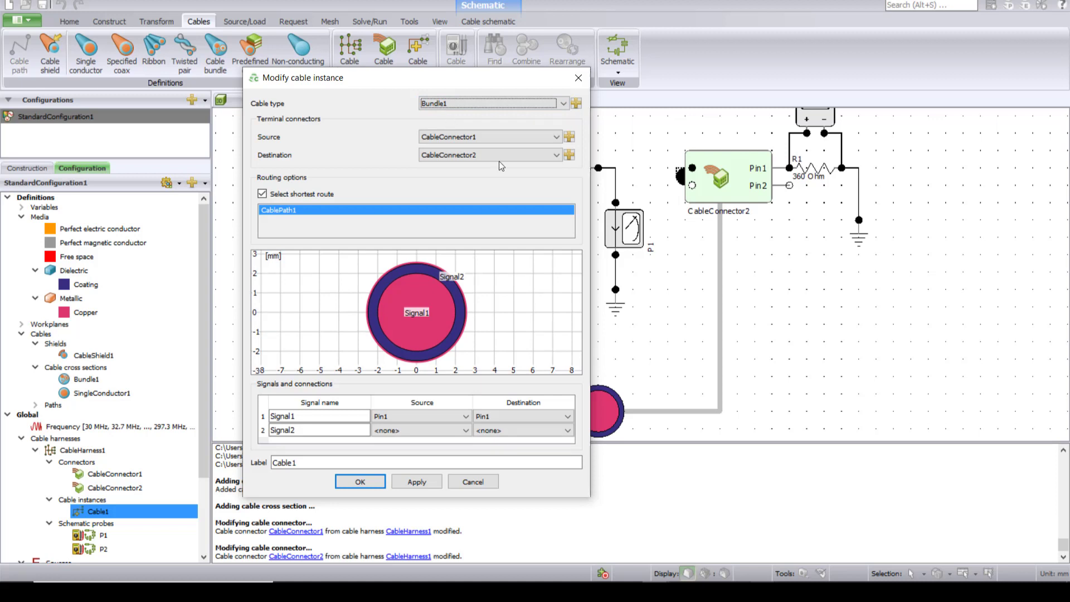
mouse_move(408, 320)
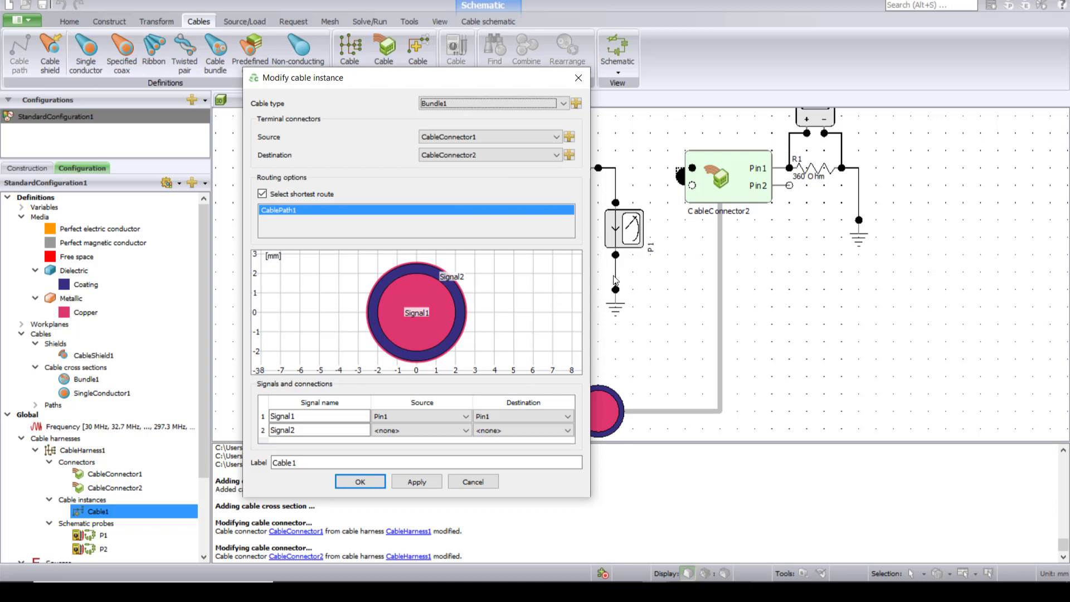
mouse_move(424, 348)
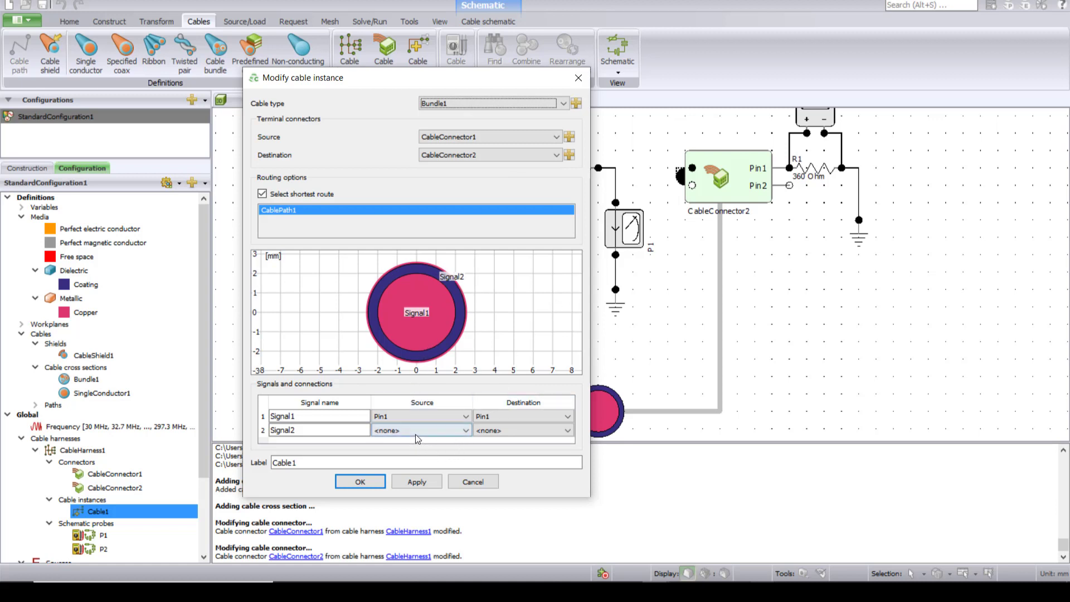
left_click(419, 431)
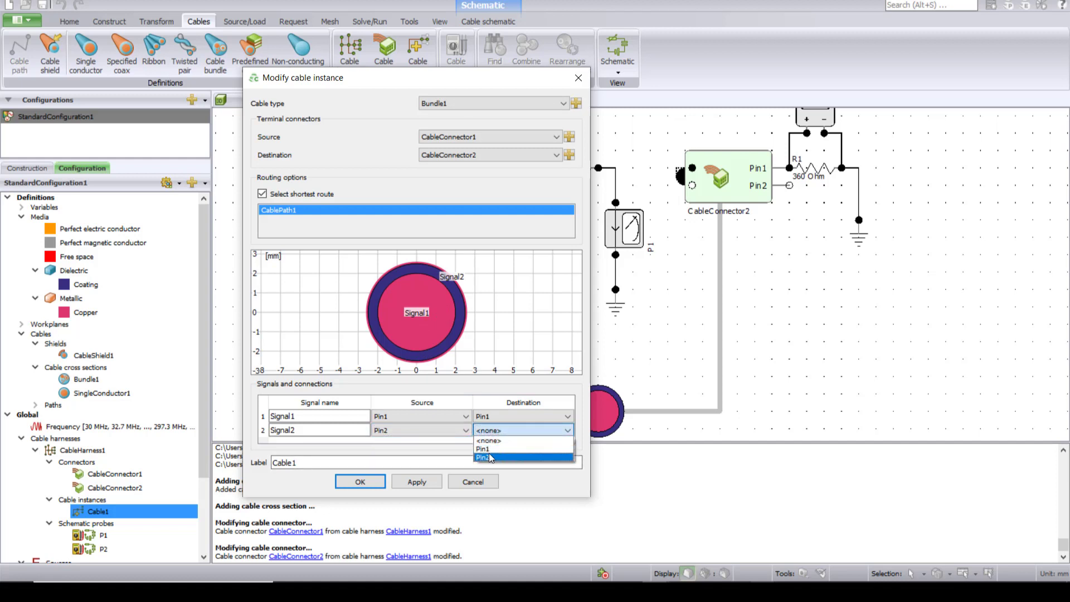
left_click(485, 458)
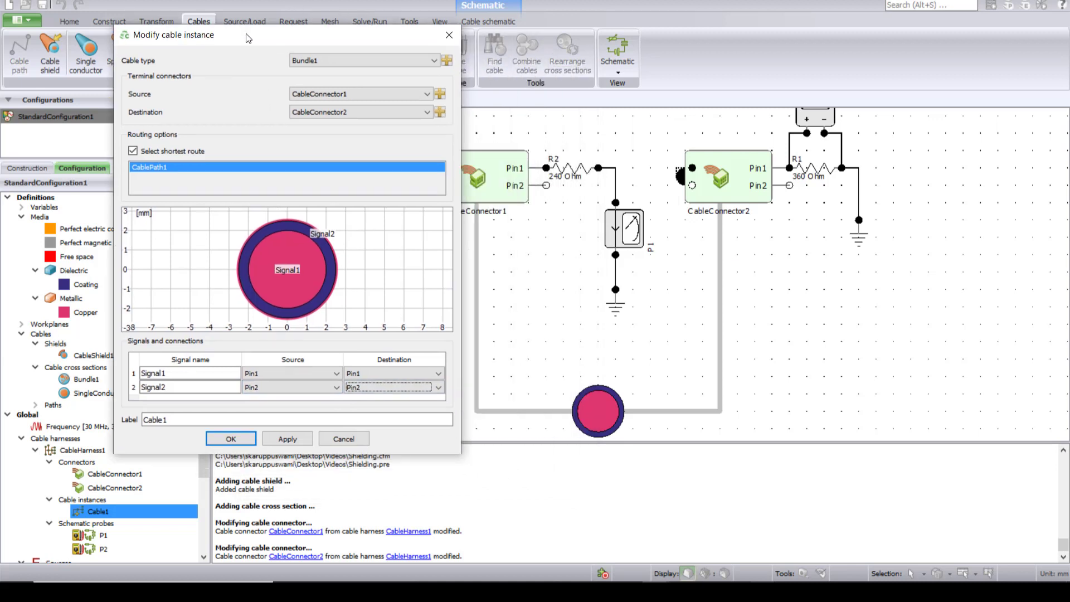
mouse_move(526, 160)
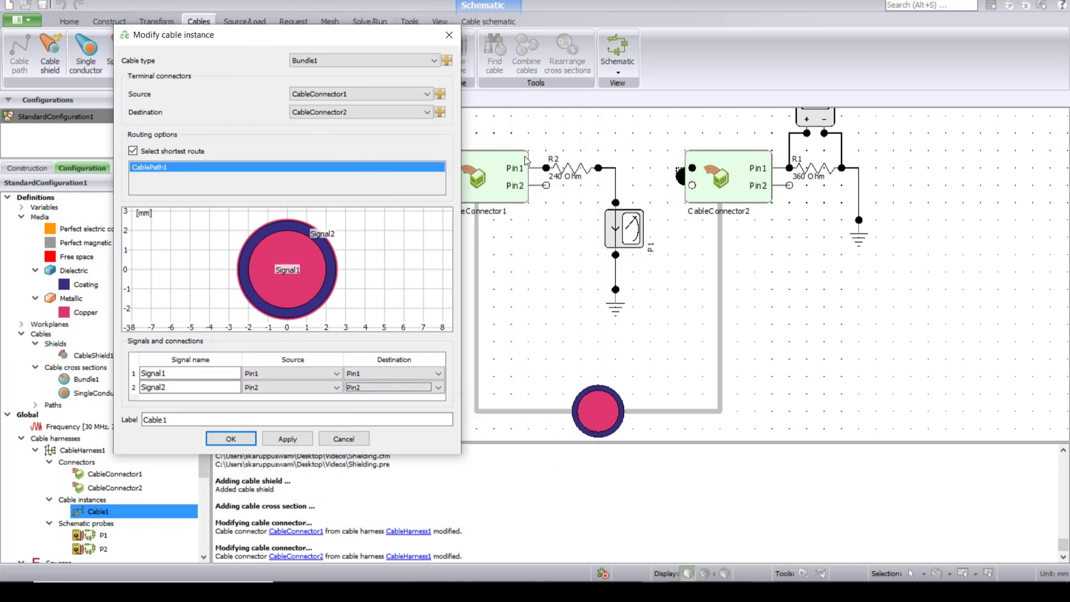
mouse_move(755, 163)
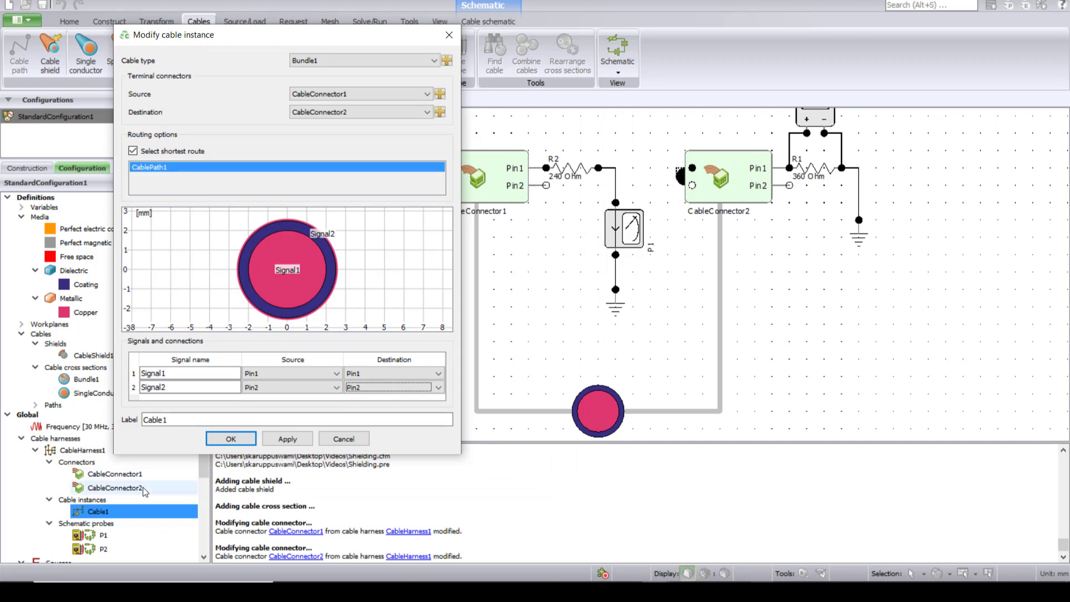
left_click(231, 438)
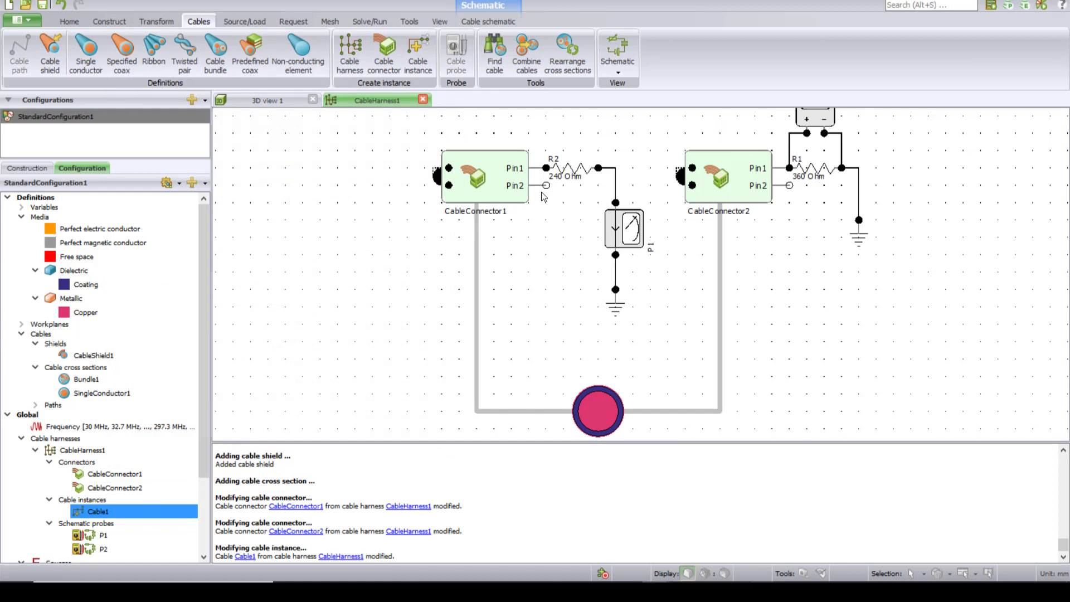
mouse_move(539, 193)
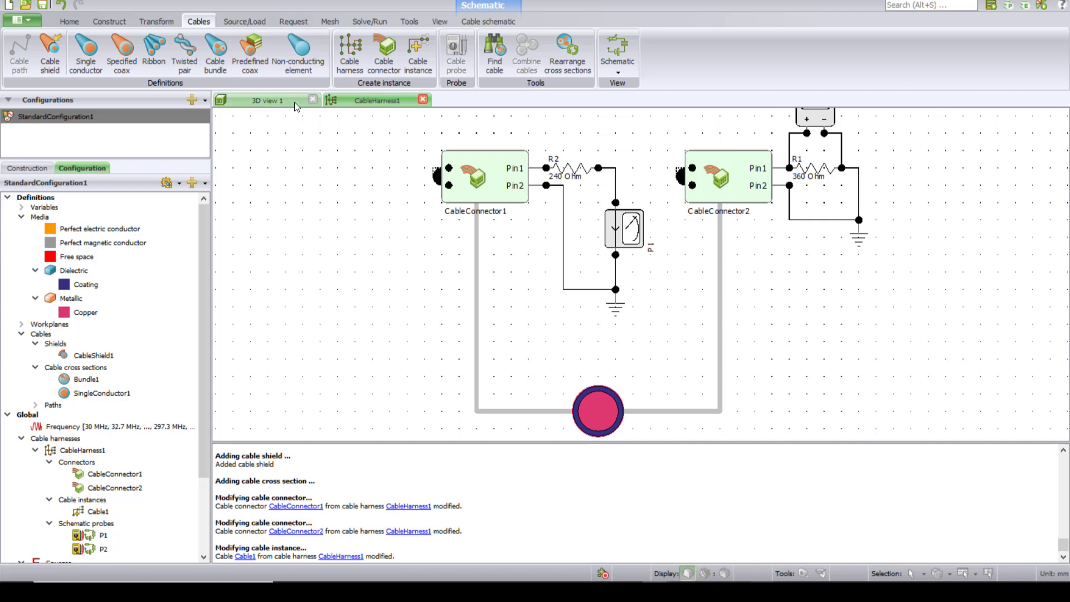
Step: Return to 3D view 1 and run CEM validate on the model
left_click(267, 101)
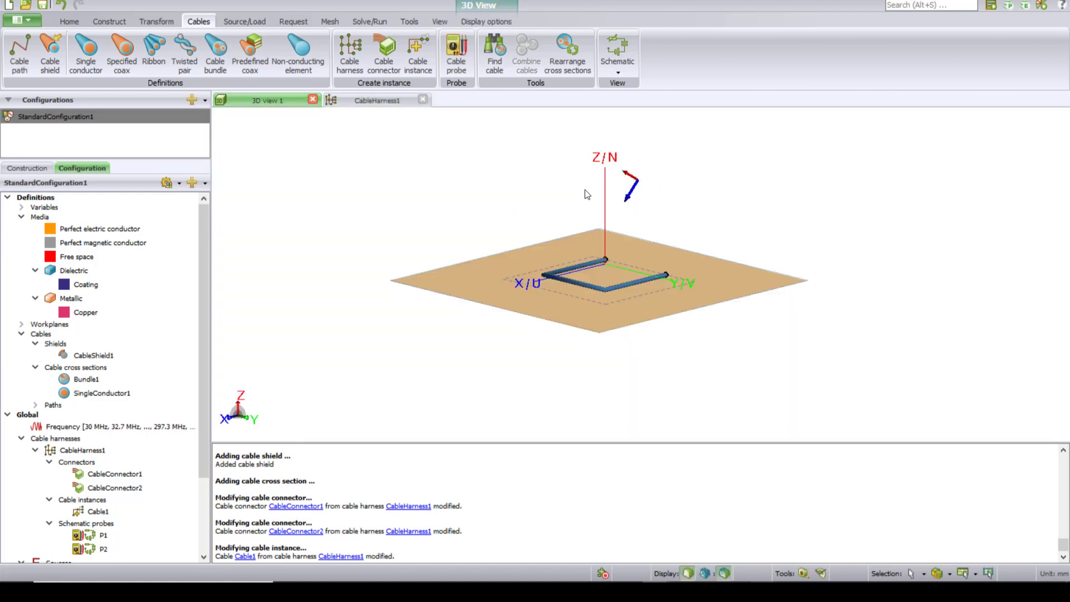
mouse_move(625, 165)
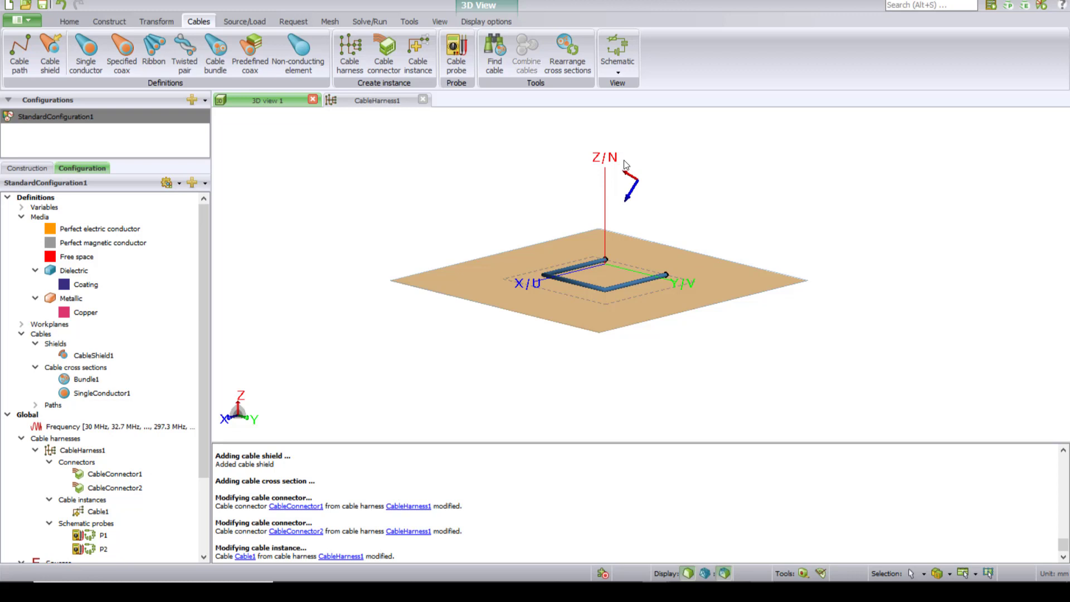
mouse_move(445, 212)
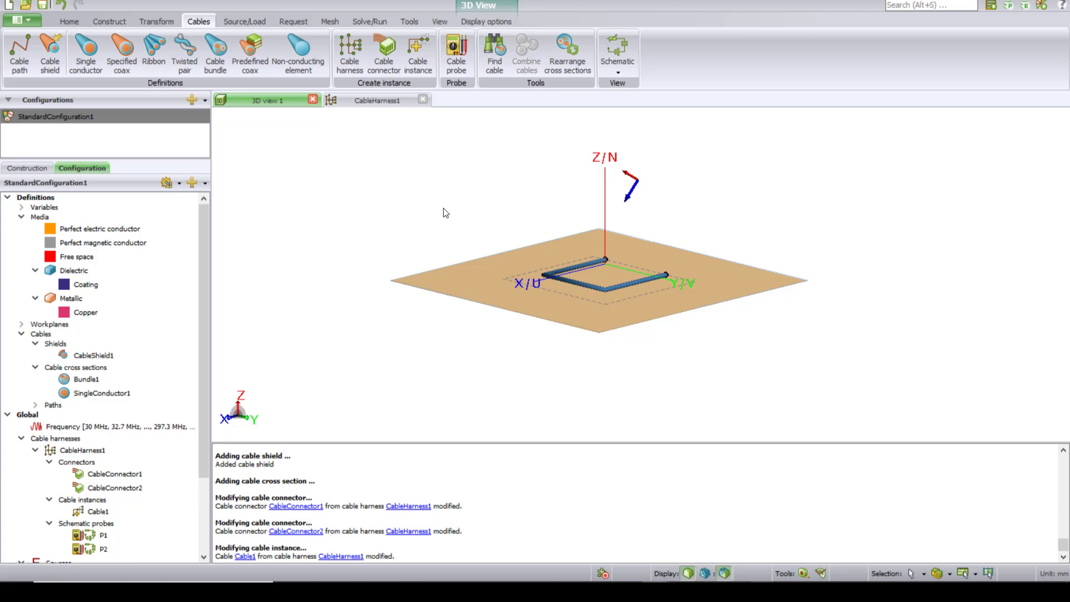
mouse_move(441, 203)
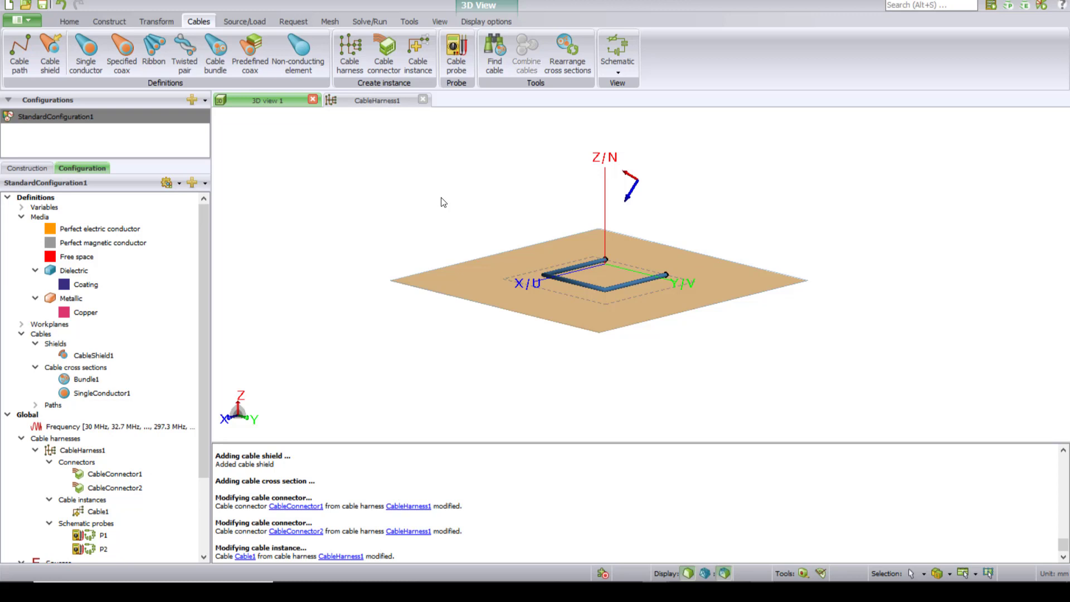
left_click(369, 21)
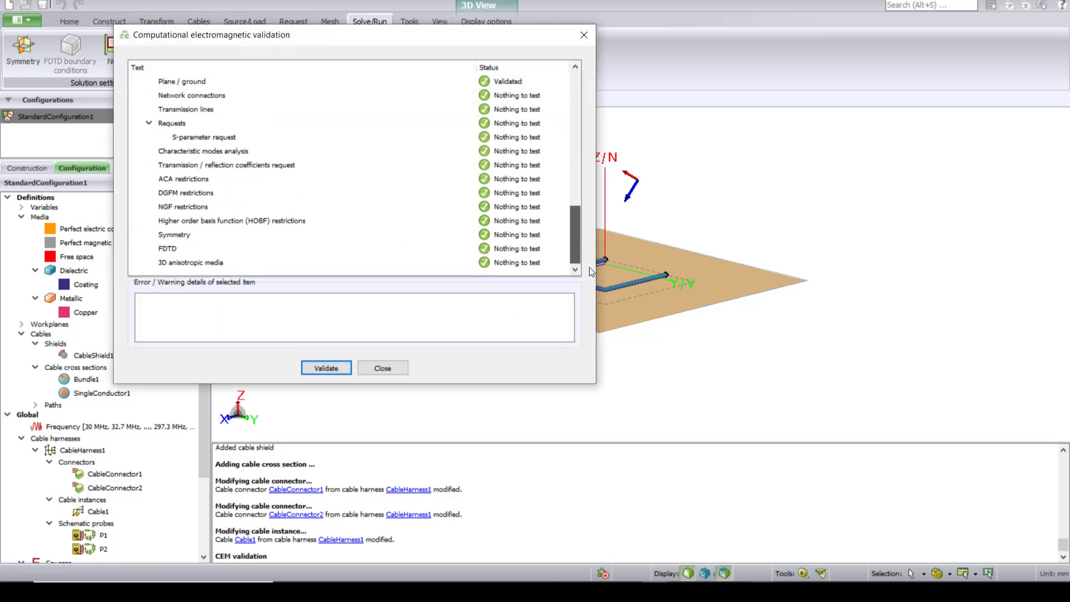
Step: Save the model and run the Feko solver through all 101 frequencies
left_click(382, 368)
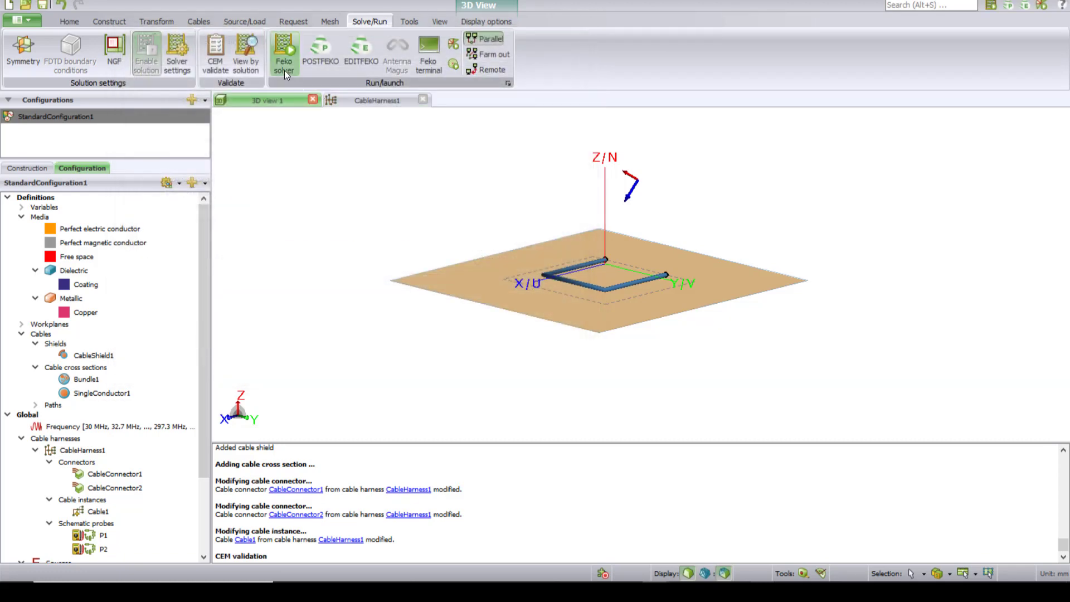
left_click(284, 52)
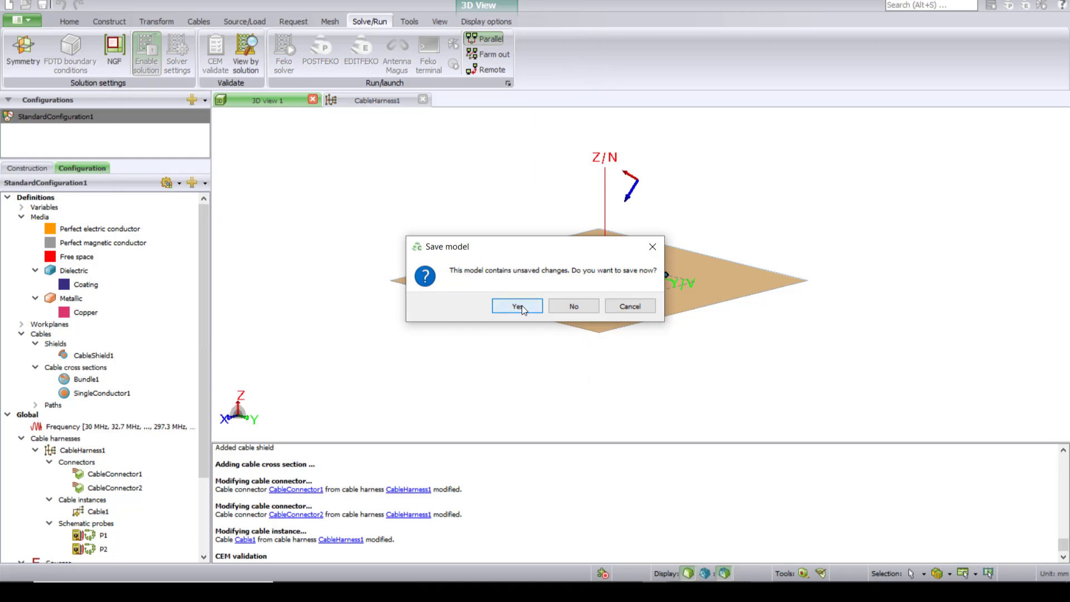
left_click(516, 306)
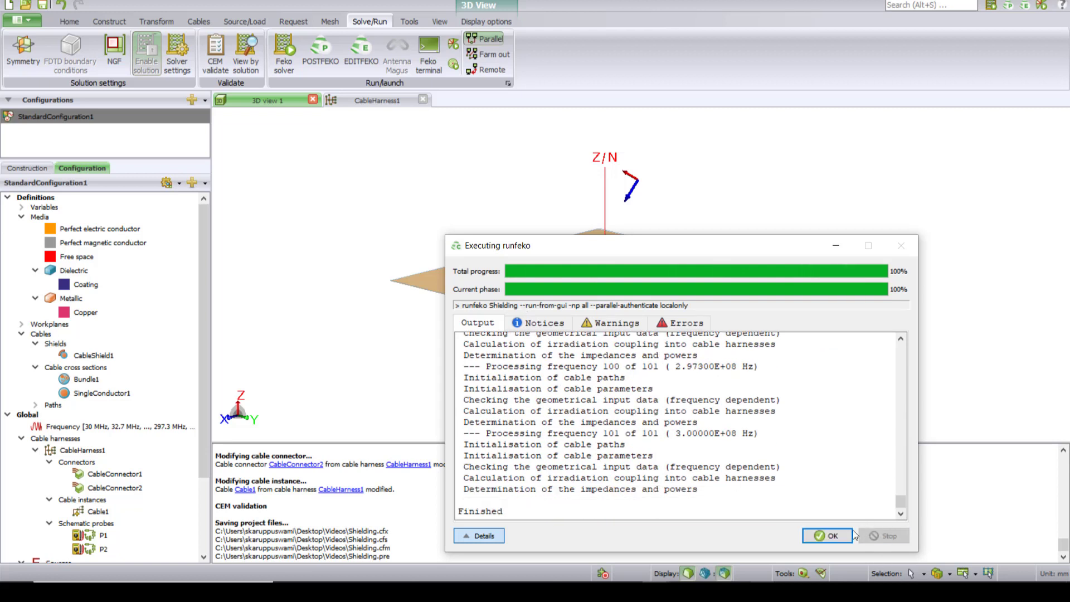
left_click(827, 535)
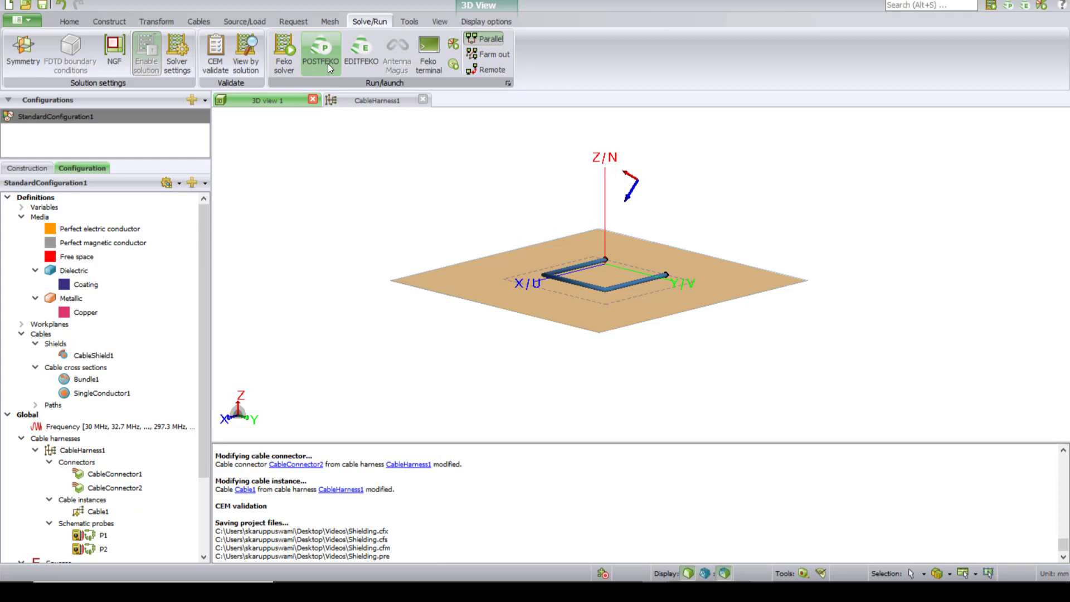
Step: Create Cartesian graphs of P2 voltage and P1 current versus frequency, both in dB
left_click(320, 53)
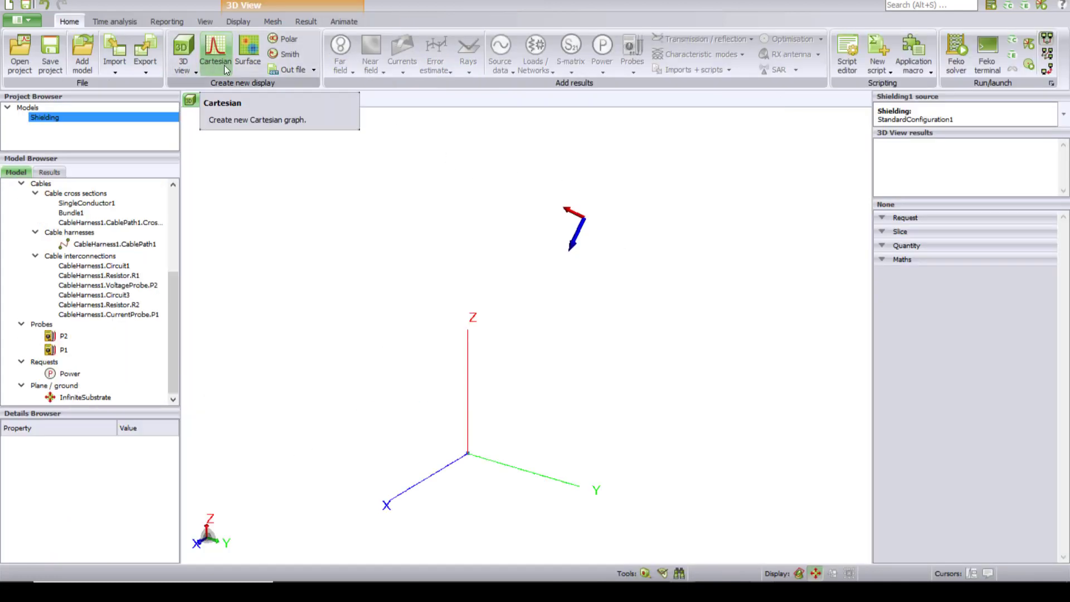
left_click(215, 49)
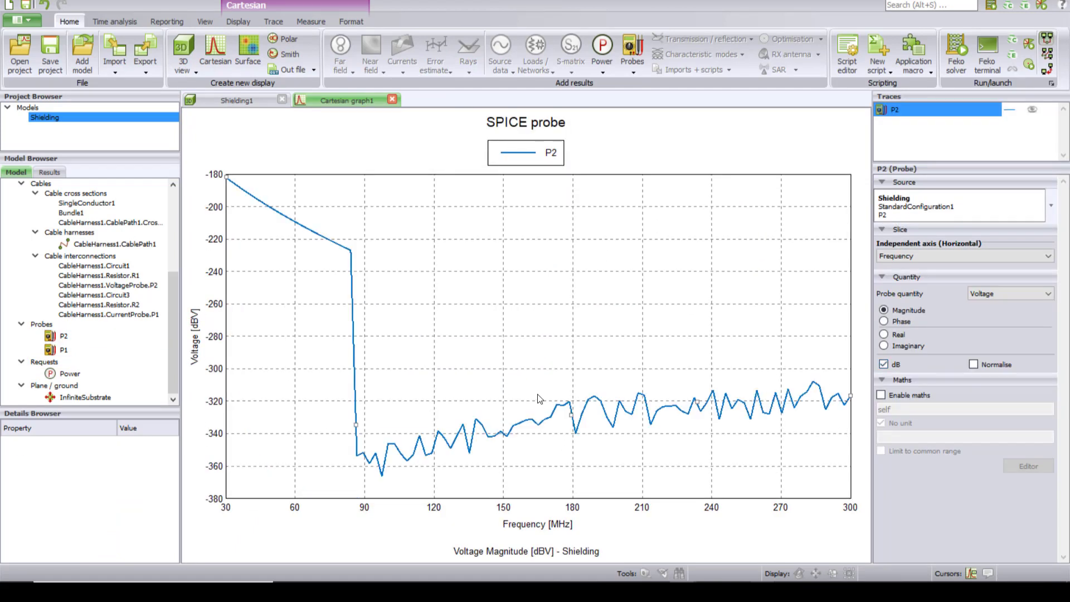
mouse_move(215, 169)
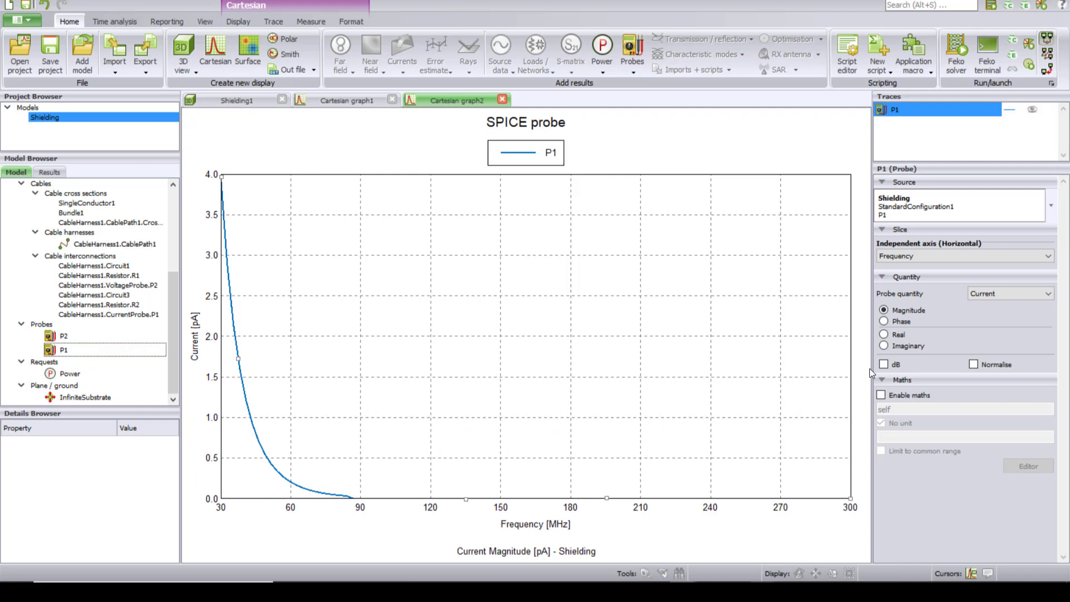
left_click(884, 363)
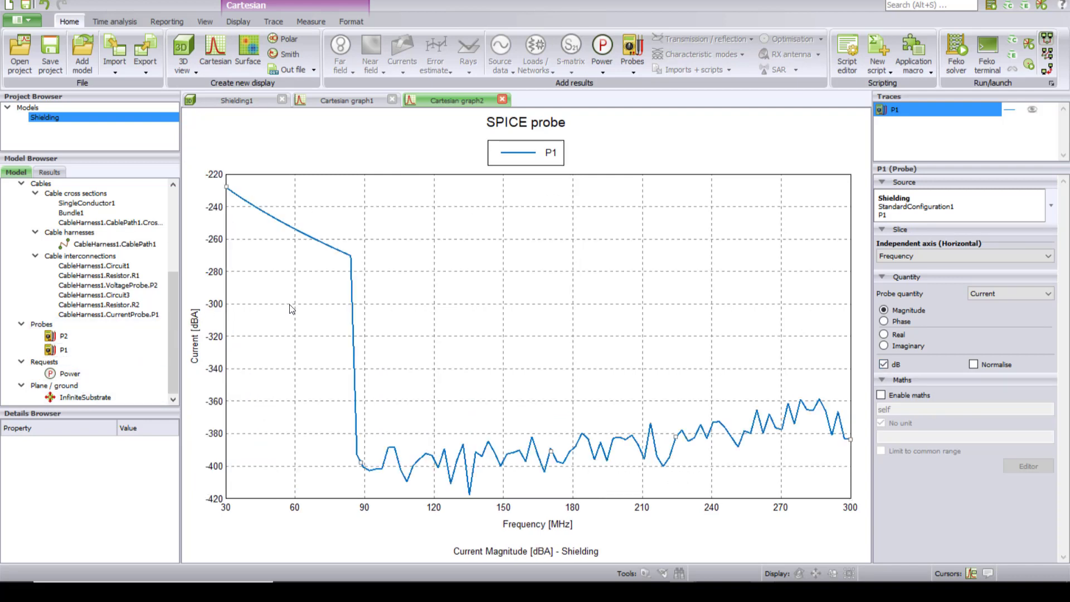
mouse_move(391, 311)
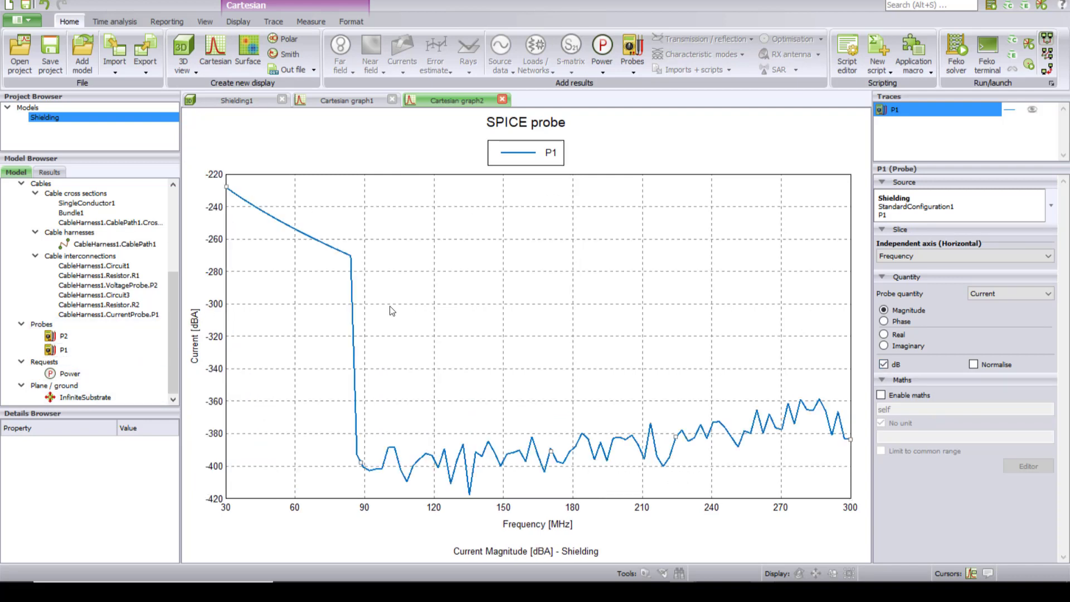